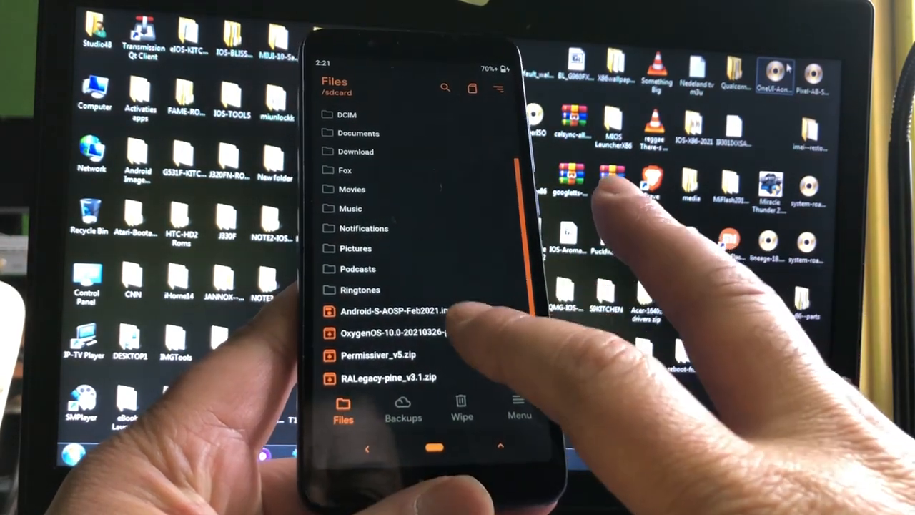
Browse the /sdcard file list in the Files view, scrolling through the ROM zips and images
{"action": "left_click", "coordinate": [395, 331]}
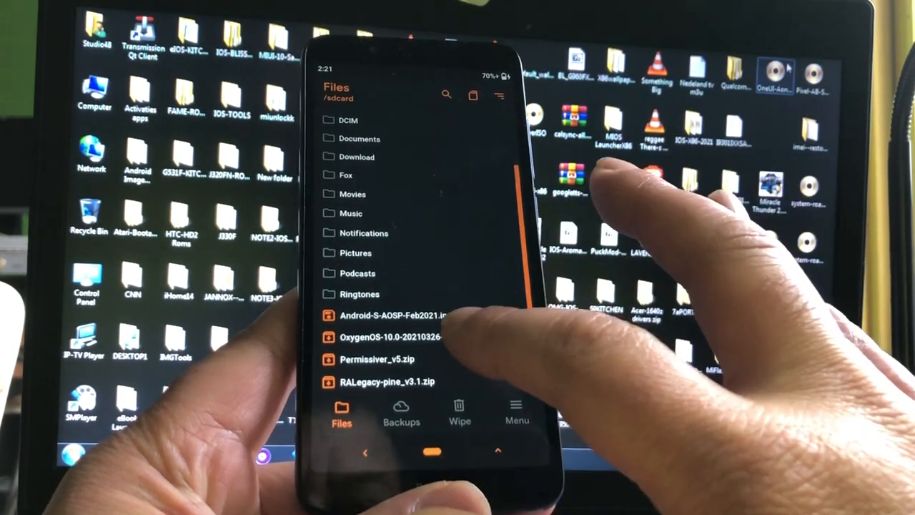
{"action": "left_click", "coordinate": [392, 337]}
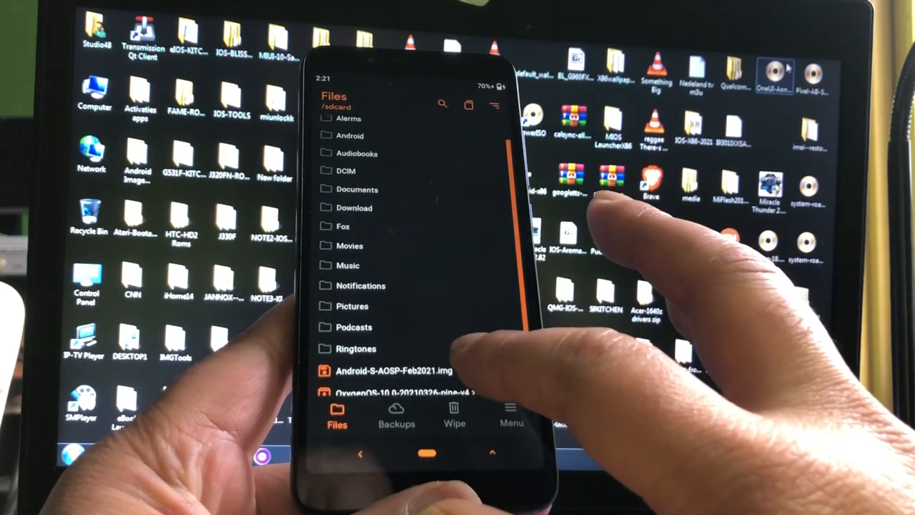
{"action": "scroll", "scroll_direction": "down", "scroll_amount": 3}
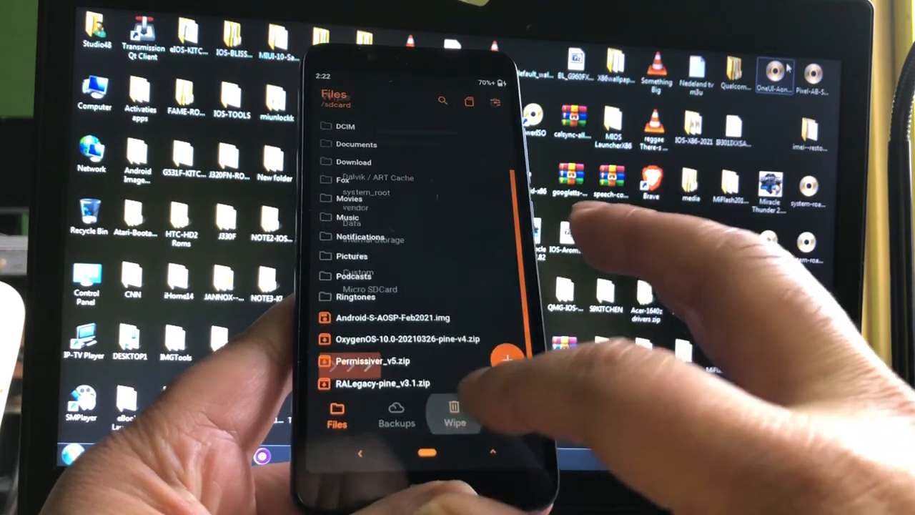
Review the wipe partitions checklist, then go to the main recovery menu listing the flashable files
{"action": "left_click", "coordinate": [454, 414]}
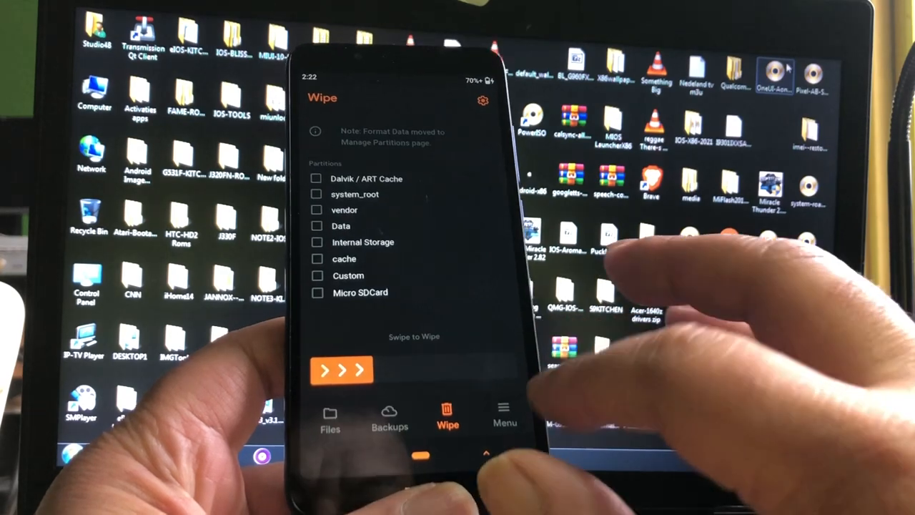
{"action": "left_click", "coordinate": [503, 414]}
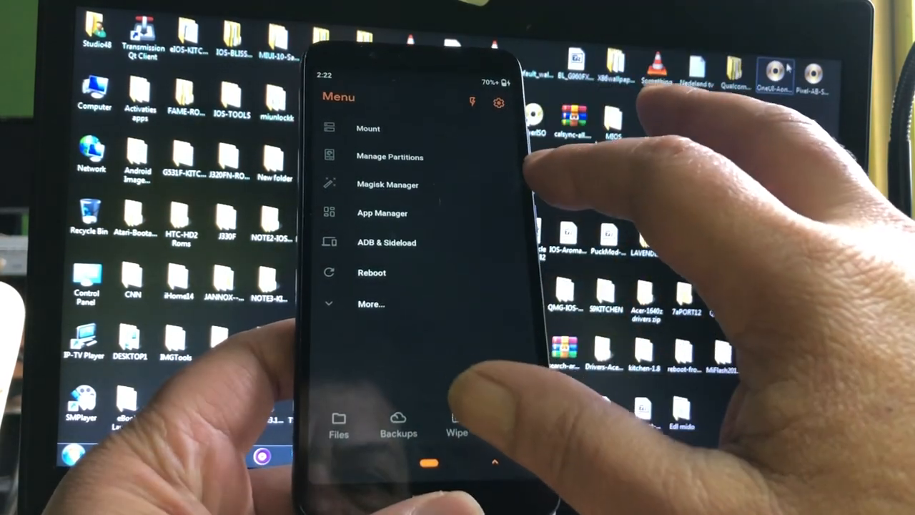
{"action": "left_click", "coordinate": [371, 272]}
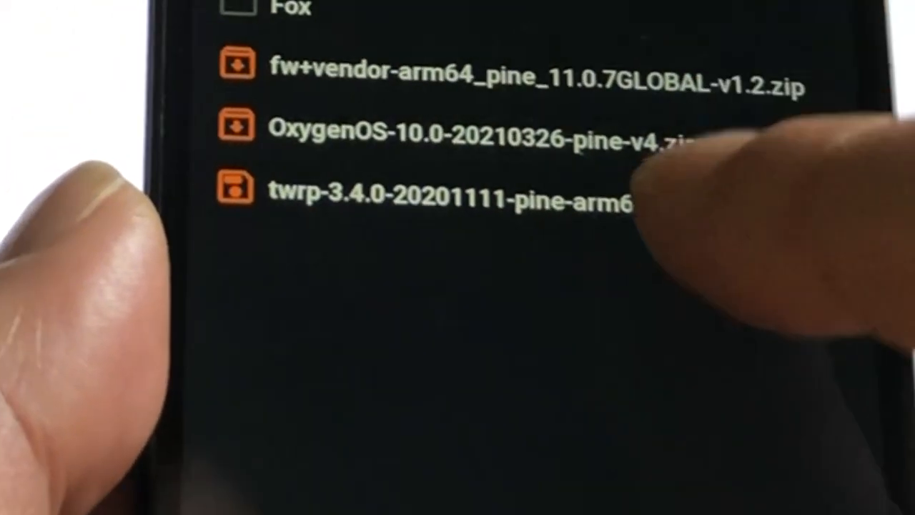
Flash the twrp-3.4.0 image and swipe to confirm rebooting into recovery despite the no-OS warning
{"action": "left_click", "coordinate": [443, 200]}
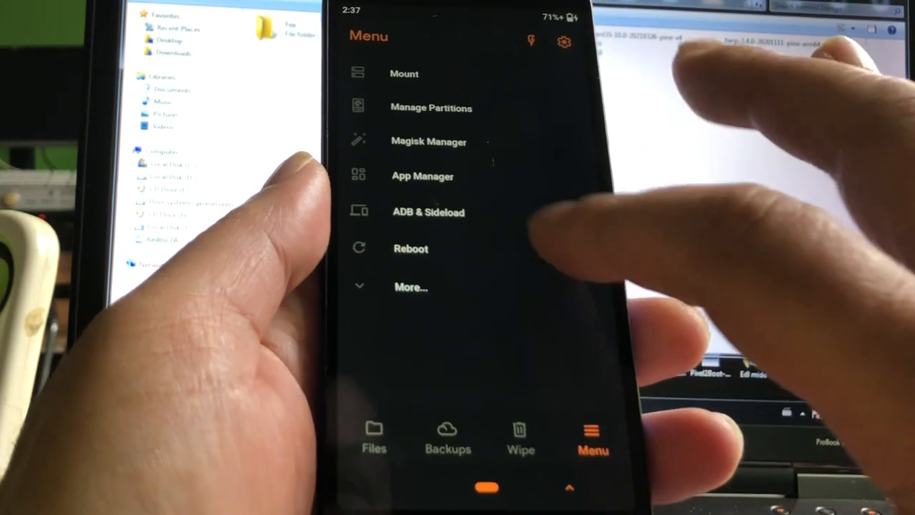
{"action": "left_click", "coordinate": [410, 249]}
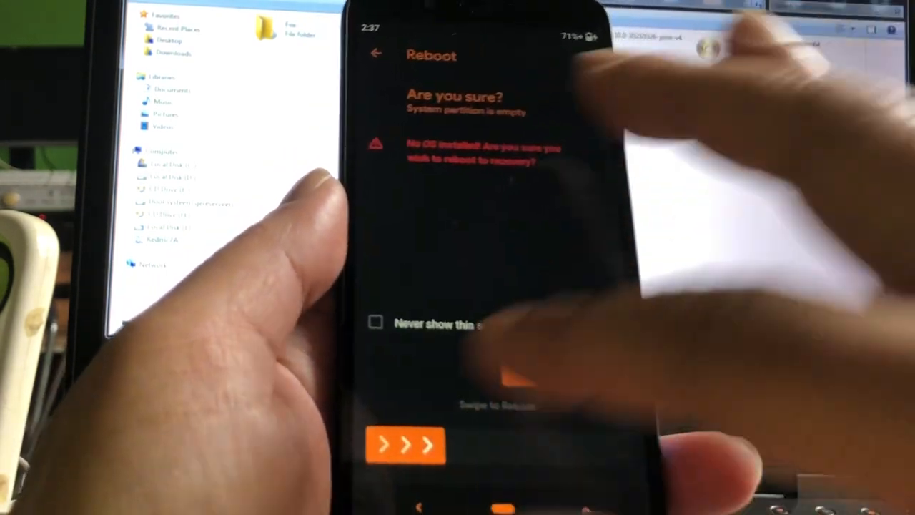
{"action": "left_click_drag", "start_coordinate": [379, 445], "coordinate": [500, 444]}
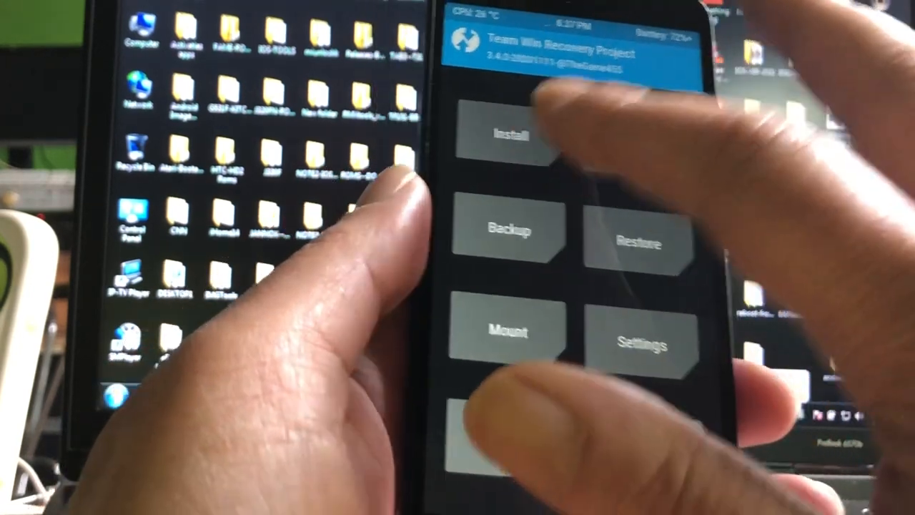
From TWRP Install, browse /sdcard and choose a zip package to flash
{"action": "left_click", "coordinate": [504, 134]}
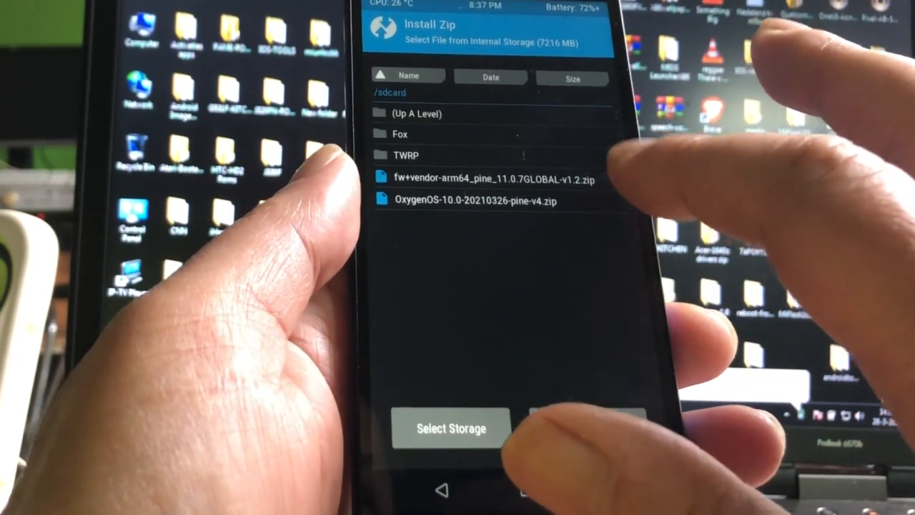
{"action": "left_click", "coordinate": [473, 201]}
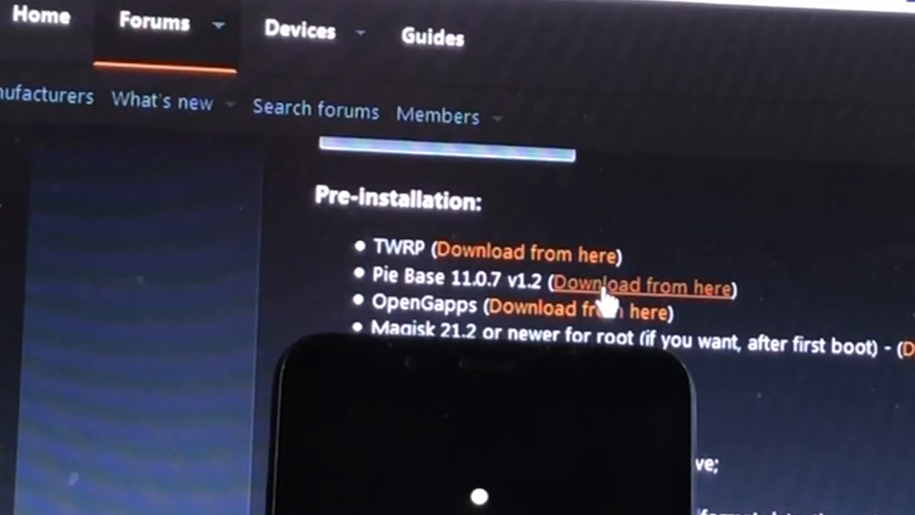
{"action": "mouse_move", "coordinate": [689, 296]}
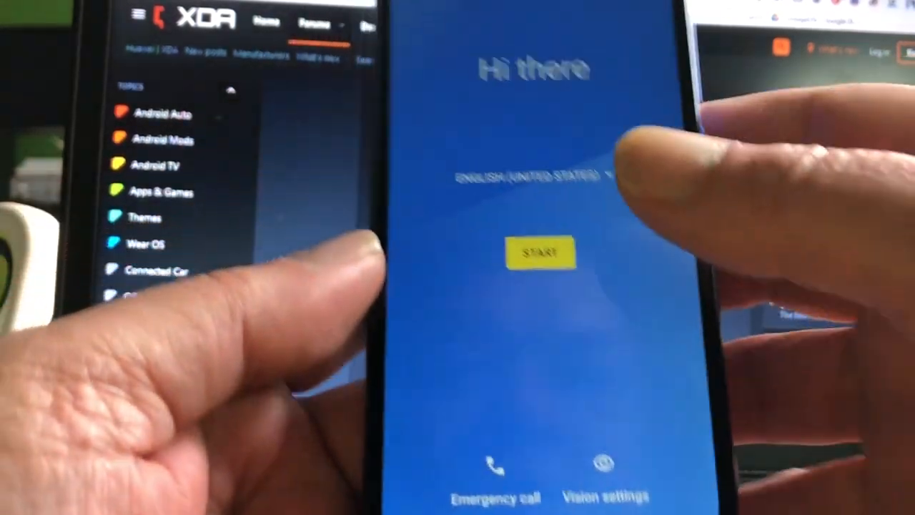
Start setup, accept OnePlus terms, answer the experience program, and skip mobile network and Wi-Fi
{"action": "left_click", "coordinate": [540, 252]}
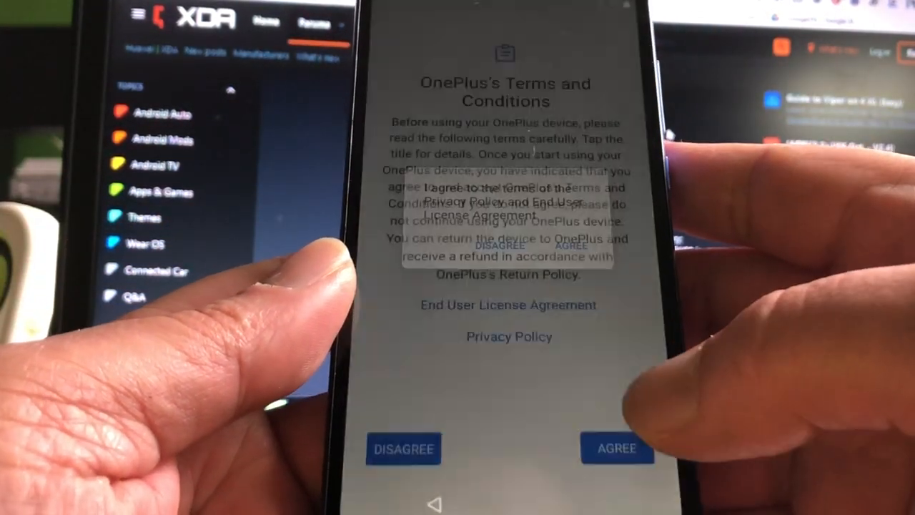
{"action": "left_click", "coordinate": [616, 449]}
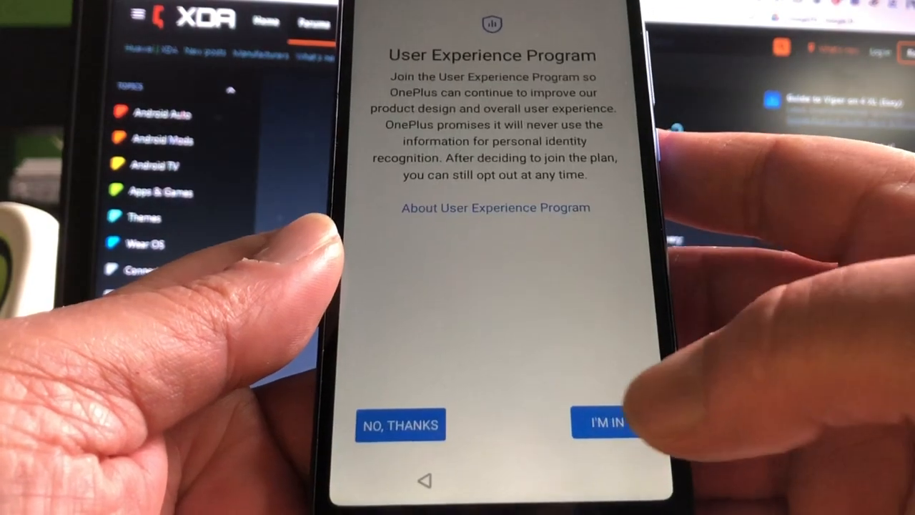
{"action": "left_click", "coordinate": [606, 422]}
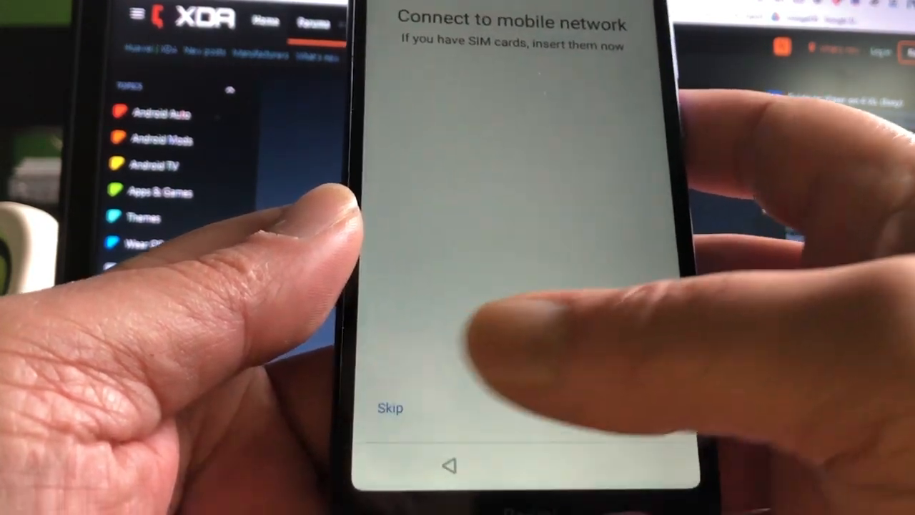
{"action": "left_click", "coordinate": [390, 409]}
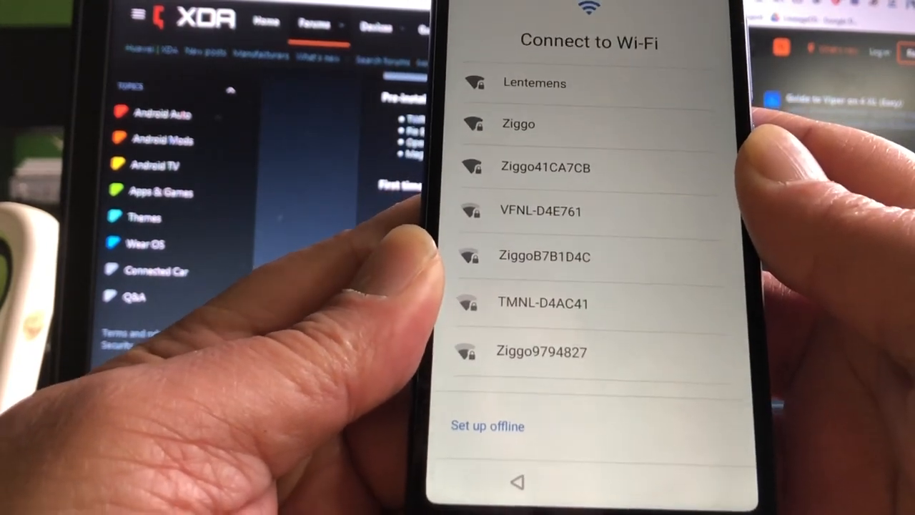
{"action": "left_click", "coordinate": [486, 425]}
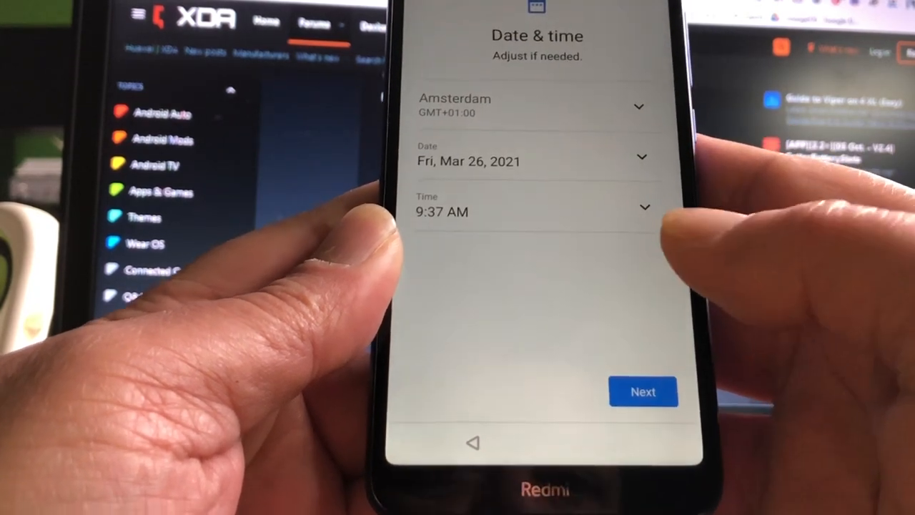
Accept the Amsterdam date and time, pass Google services and co-creation, and skip the screen lock
{"action": "left_click", "coordinate": [642, 391]}
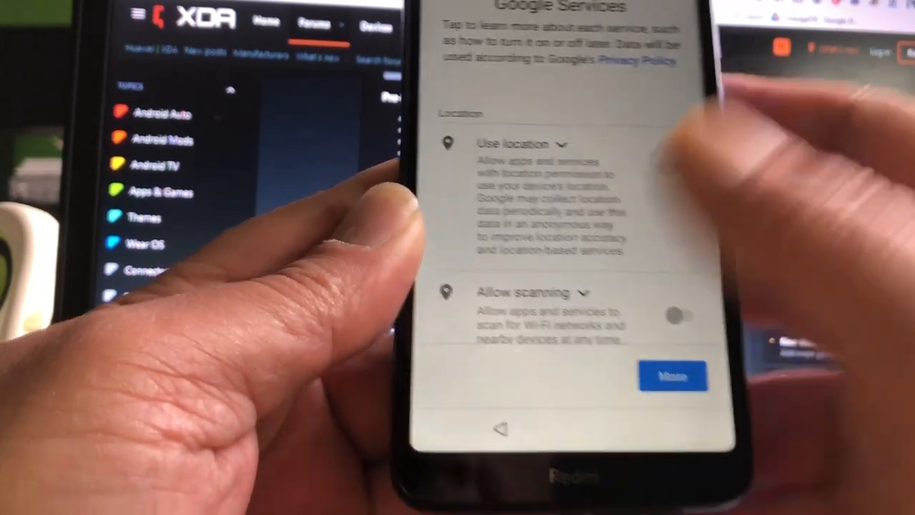
{"action": "scroll", "scroll_direction": "down", "scroll_amount": 3}
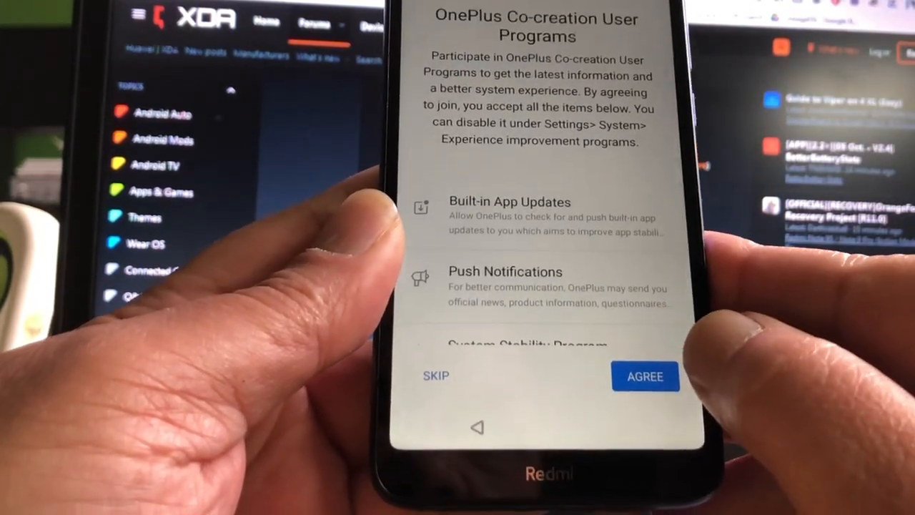
{"action": "left_click", "coordinate": [643, 376]}
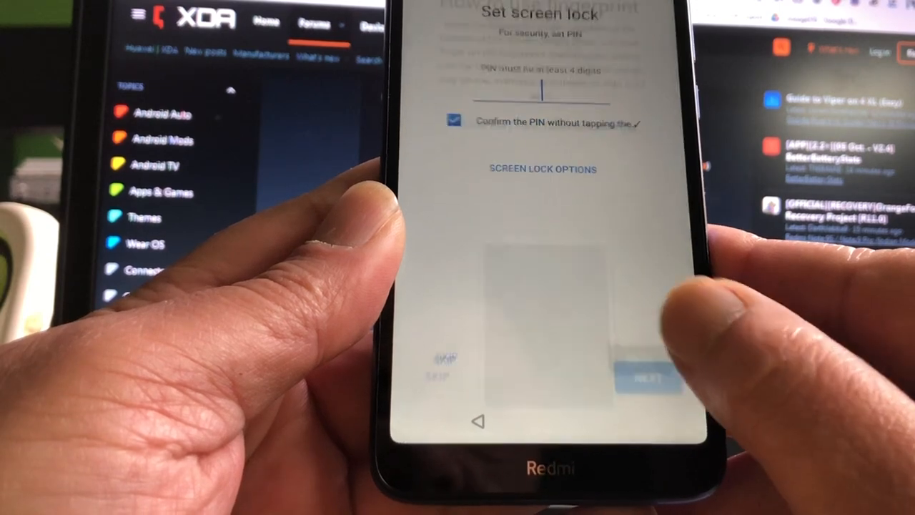
{"action": "left_click", "coordinate": [542, 88]}
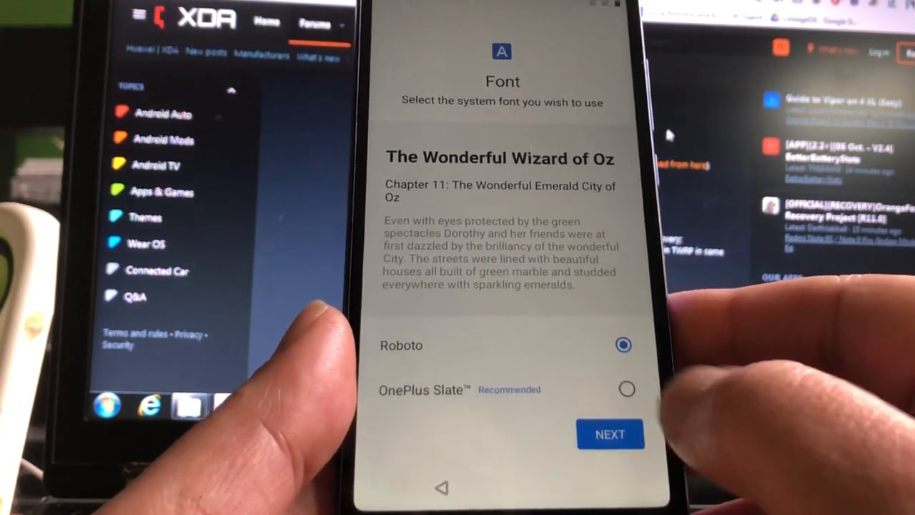
Keep Roboto as the system font and select Gestures navigation instead of the navigation bar
{"action": "left_click", "coordinate": [609, 435]}
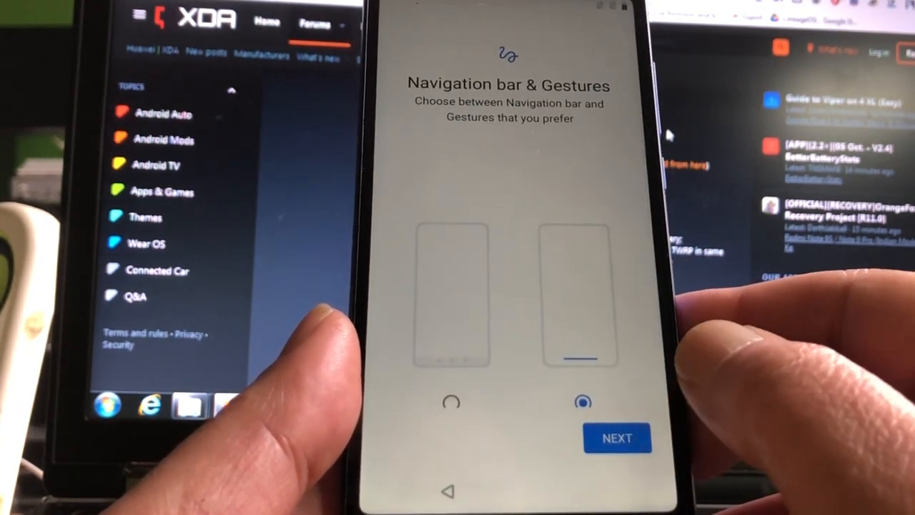
{"action": "left_click", "coordinate": [616, 438]}
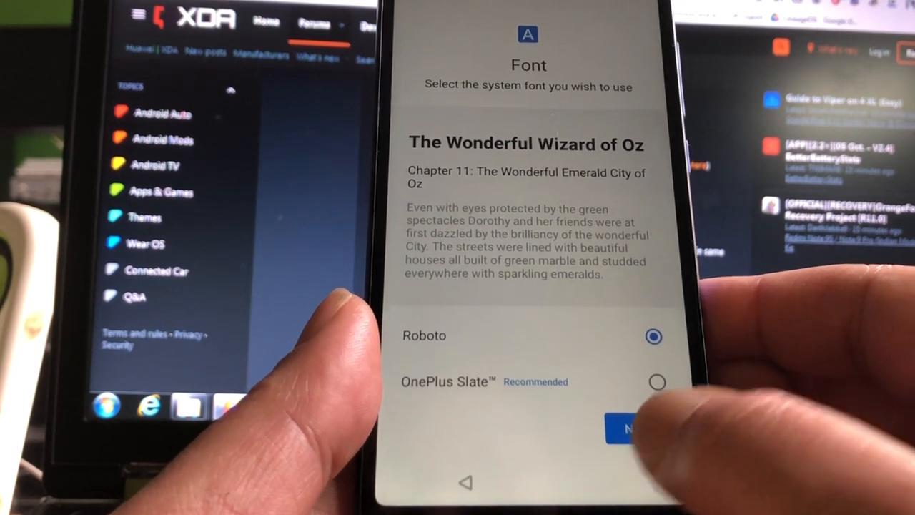
{"action": "left_click", "coordinate": [627, 428]}
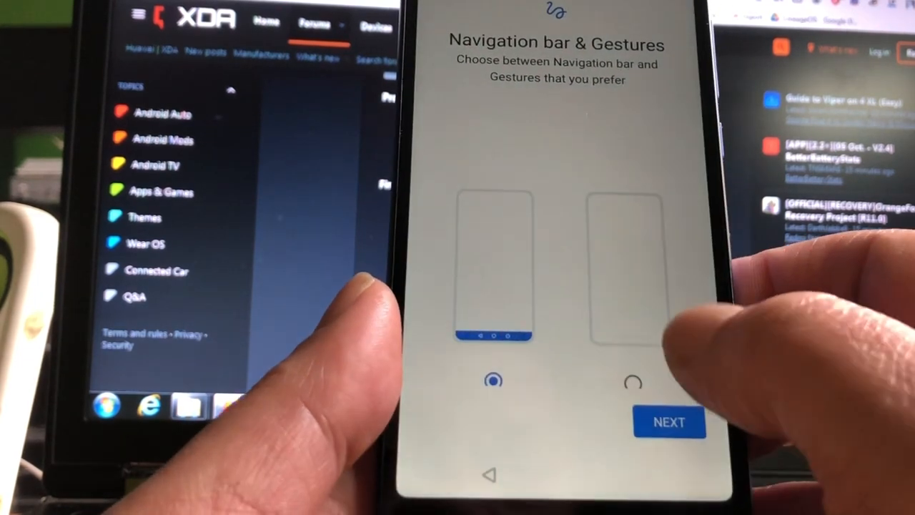
{"action": "left_click", "coordinate": [632, 375]}
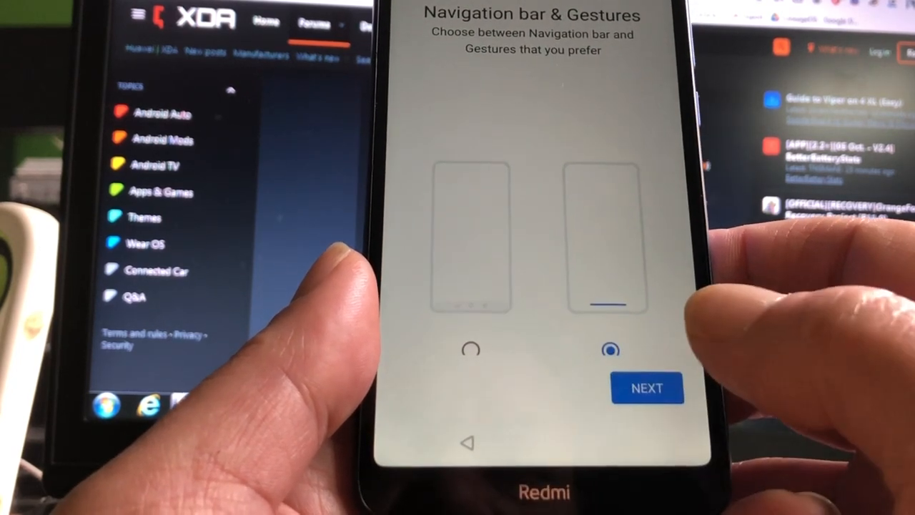
{"action": "left_click", "coordinate": [646, 388]}
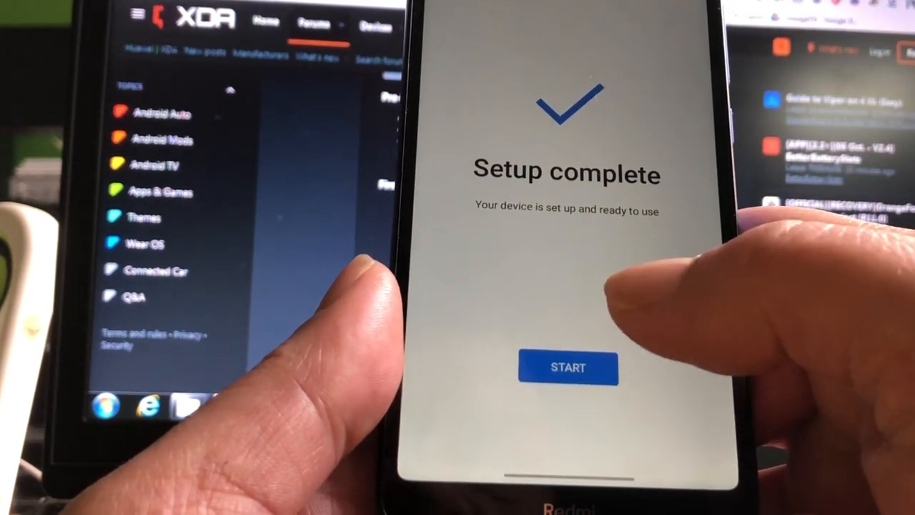
Start using the phone from the Setup complete screen, launching OnePlus Launcher
{"action": "left_click", "coordinate": [566, 366]}
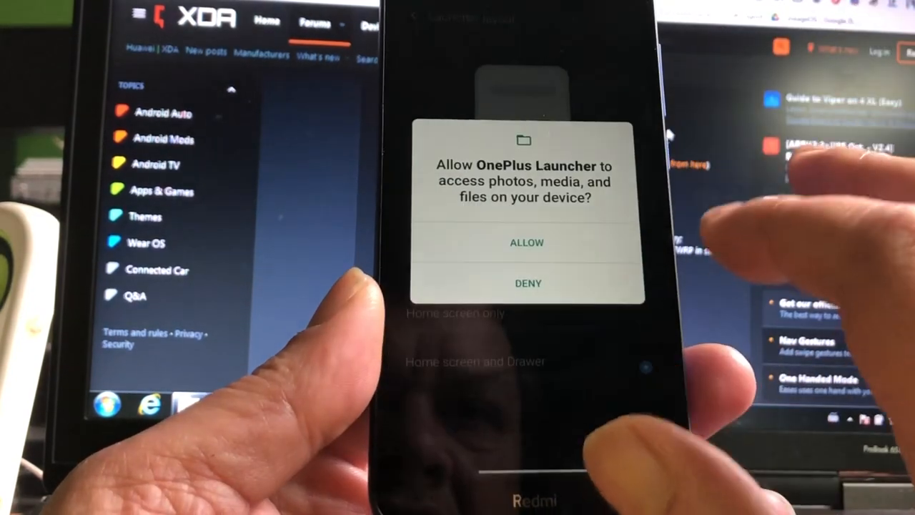
Allow OnePlus Launcher media access and save the chosen launcher layout
{"action": "left_click", "coordinate": [526, 243]}
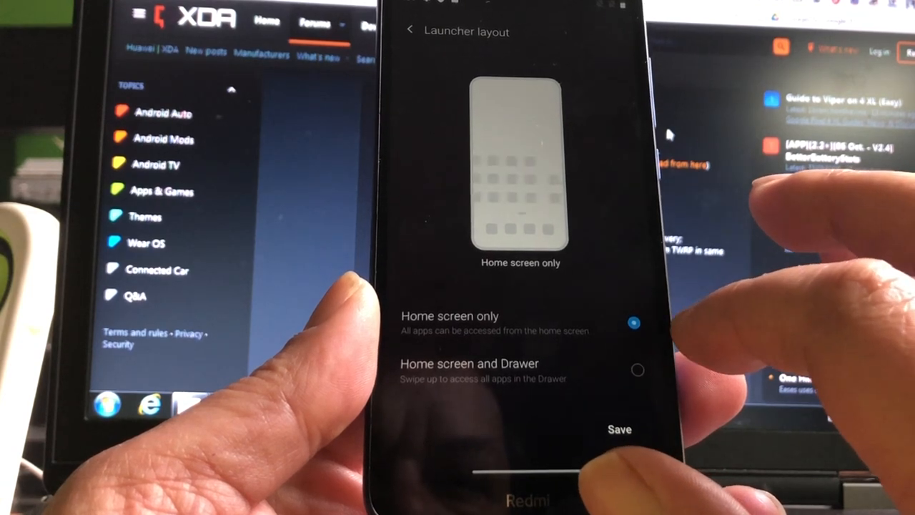
{"action": "left_click", "coordinate": [635, 369]}
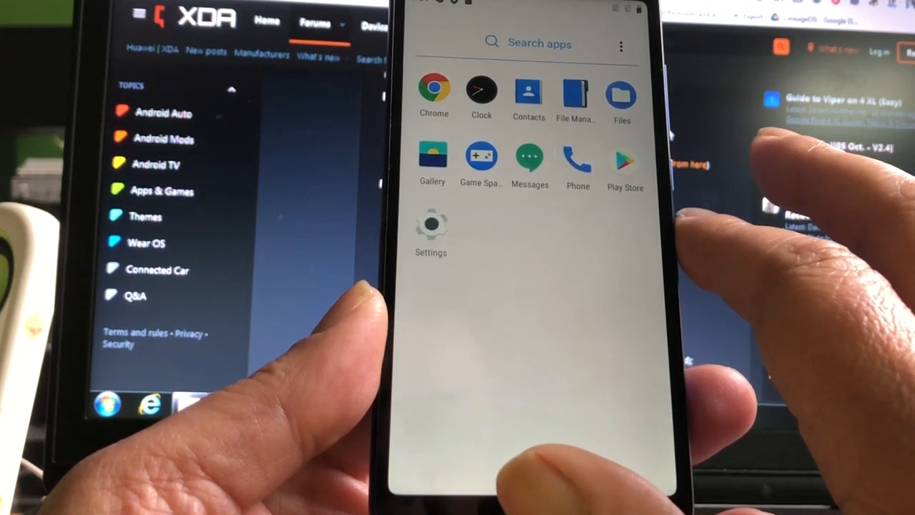
Go to Settings > Display > Customization with preset themes and lock screen clock styles
{"action": "left_click", "coordinate": [431, 221]}
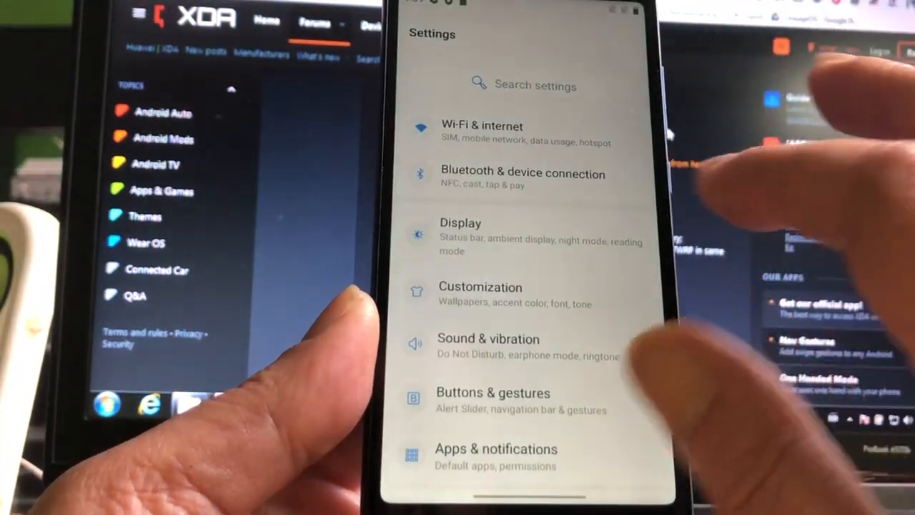
{"action": "left_click", "coordinate": [461, 236]}
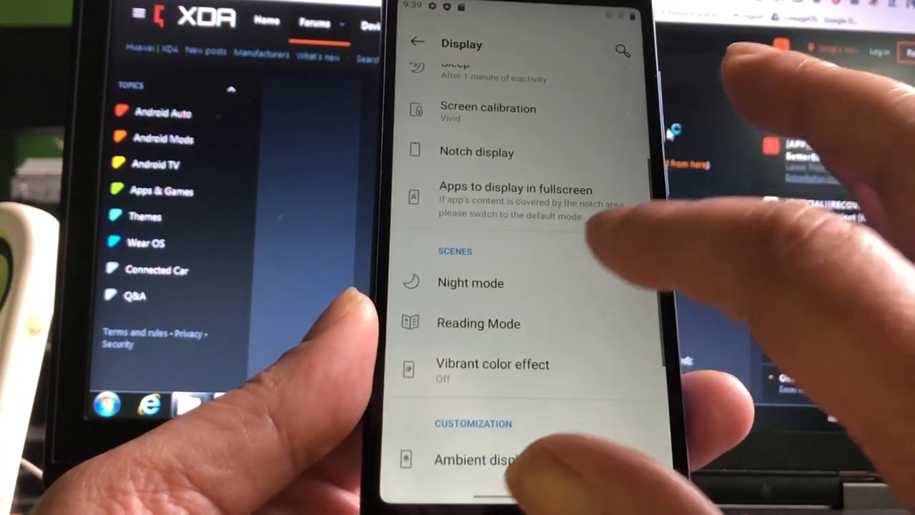
{"action": "left_click", "coordinate": [470, 283]}
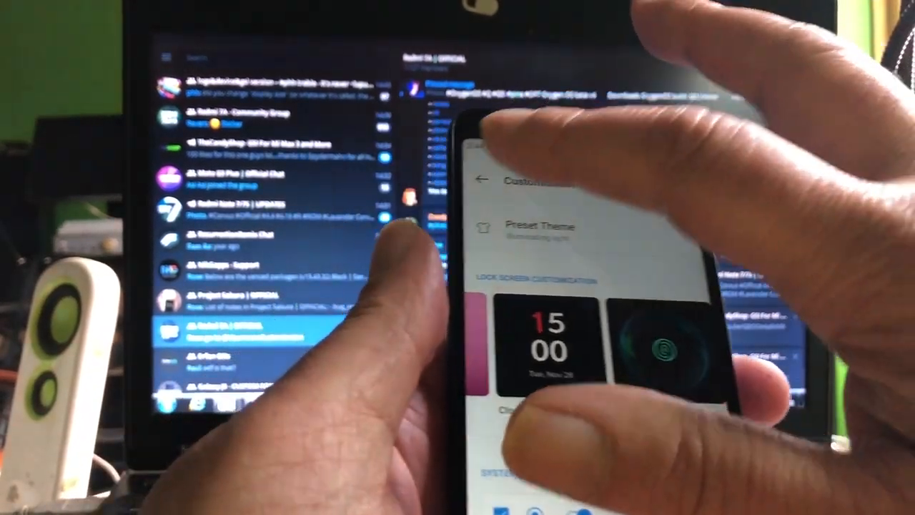
Set the preset theme to Vibrant tints, then change it to Nuanced dark
{"action": "type", "text": "dark"}
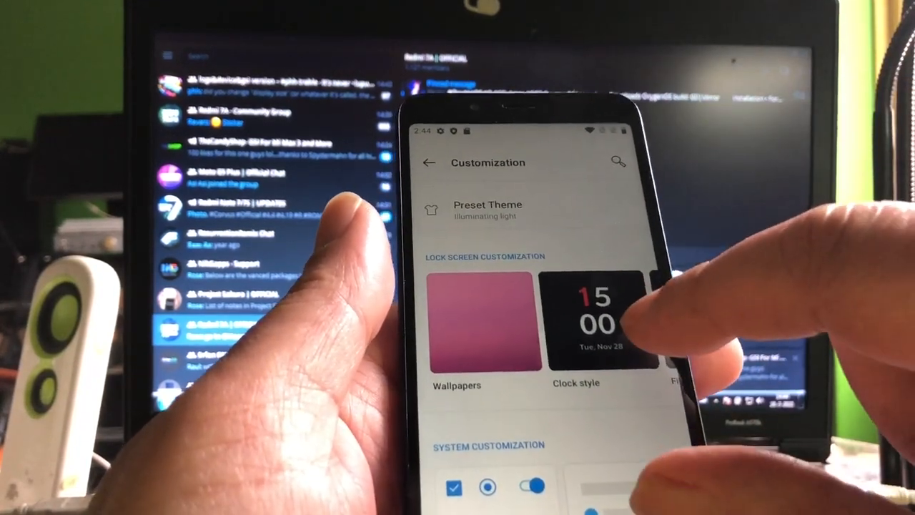
{"action": "left_click", "coordinate": [486, 210]}
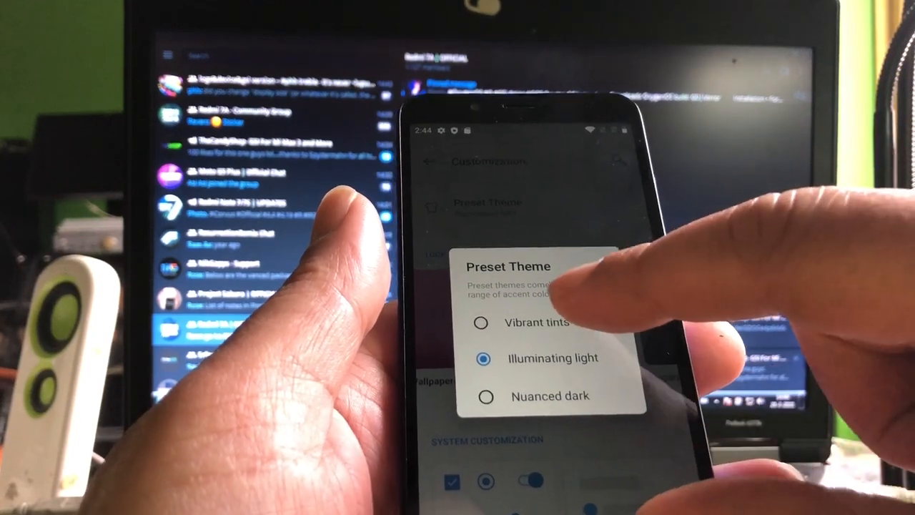
{"action": "left_click", "coordinate": [486, 358]}
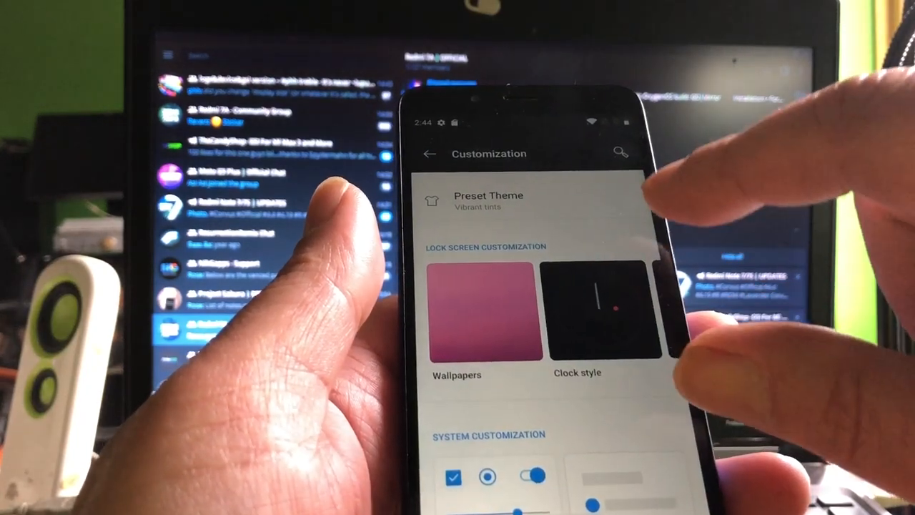
{"action": "left_click", "coordinate": [489, 200]}
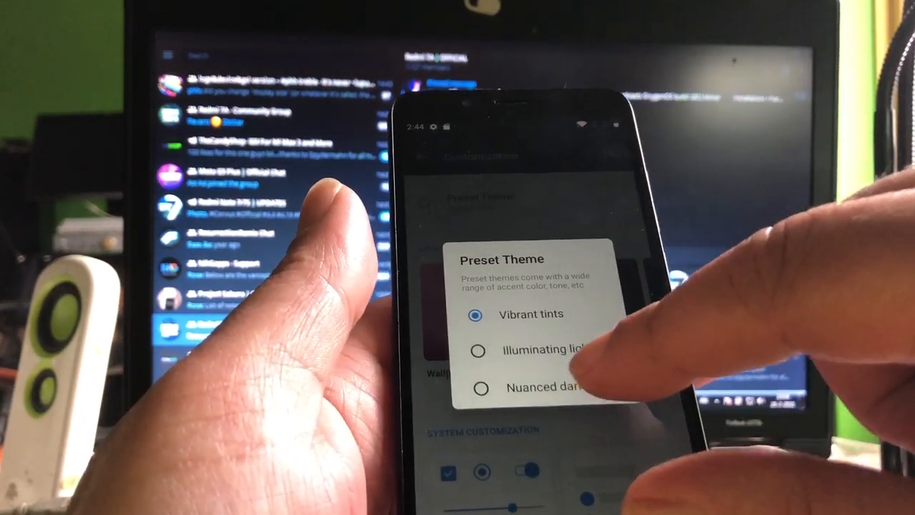
{"action": "left_click", "coordinate": [531, 314]}
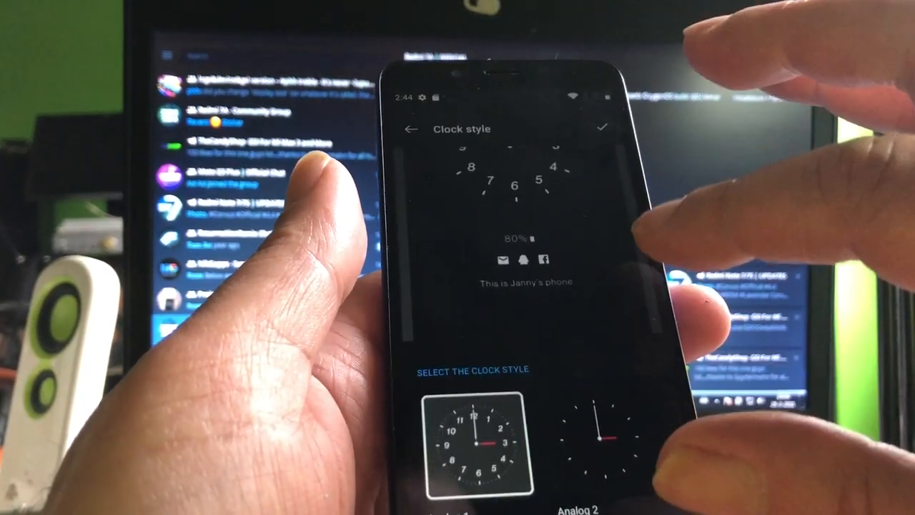
Preview the analog lock screen clock styles, then apply the blue accent colour
{"action": "left_click", "coordinate": [460, 443]}
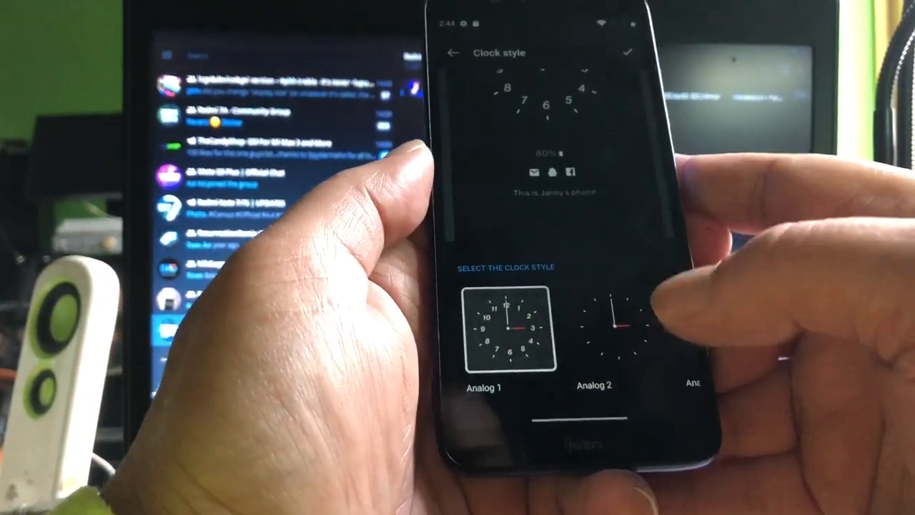
{"action": "left_click", "coordinate": [612, 329]}
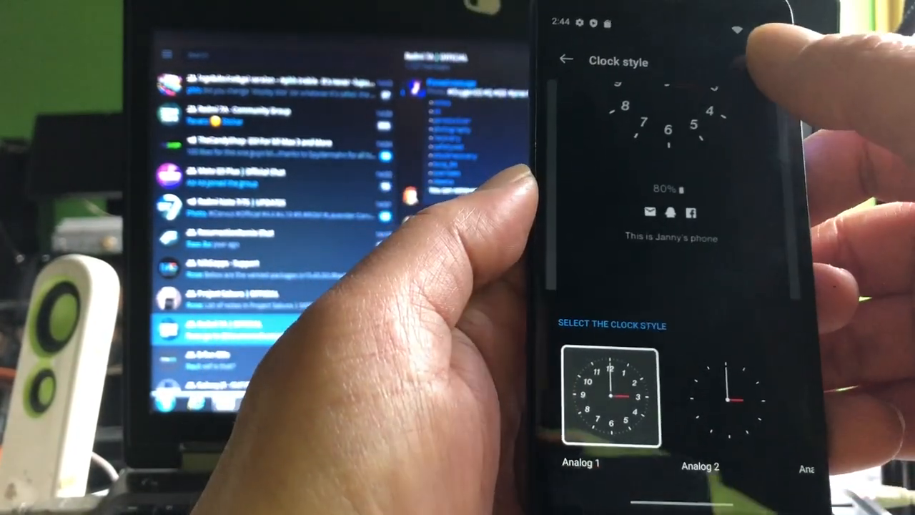
{"action": "left_click", "coordinate": [566, 59]}
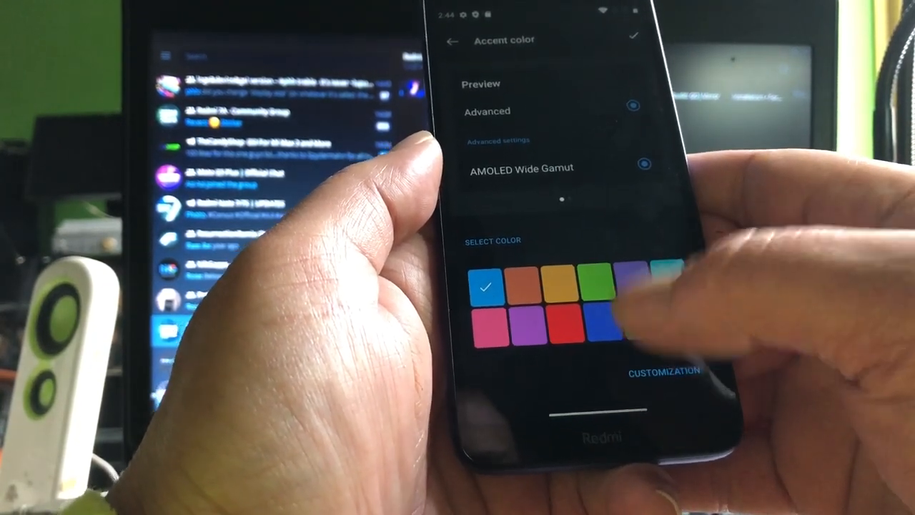
{"action": "left_click", "coordinate": [605, 317]}
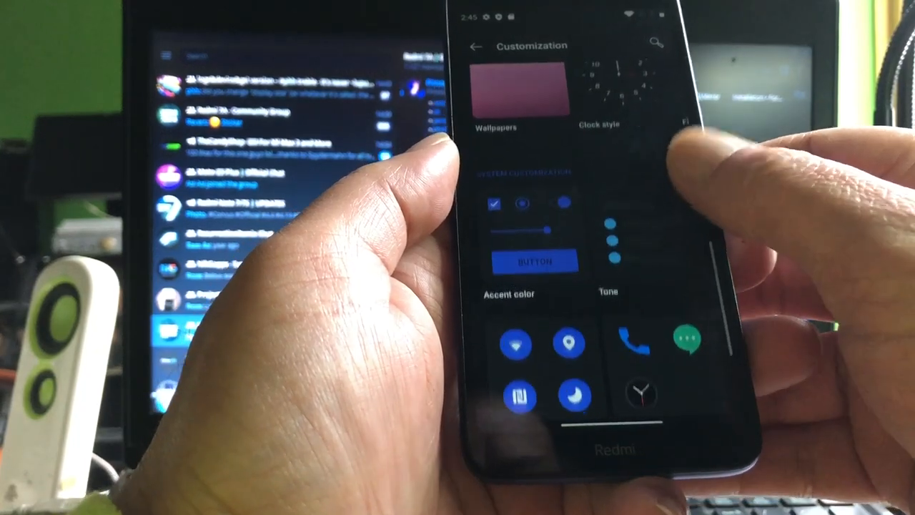
Choose a different app icon pack on the Icon pack page
{"action": "scroll", "scroll_direction": "down", "scroll_amount": 3}
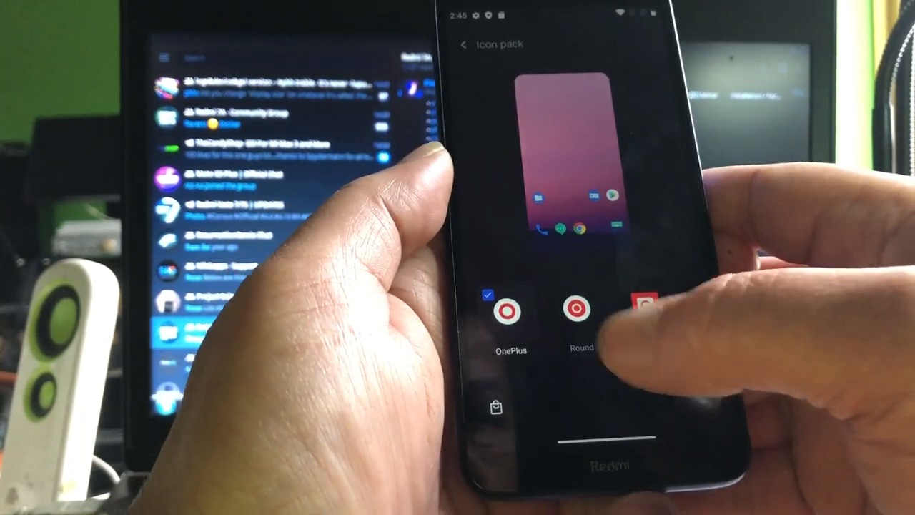
{"action": "left_click", "coordinate": [578, 309]}
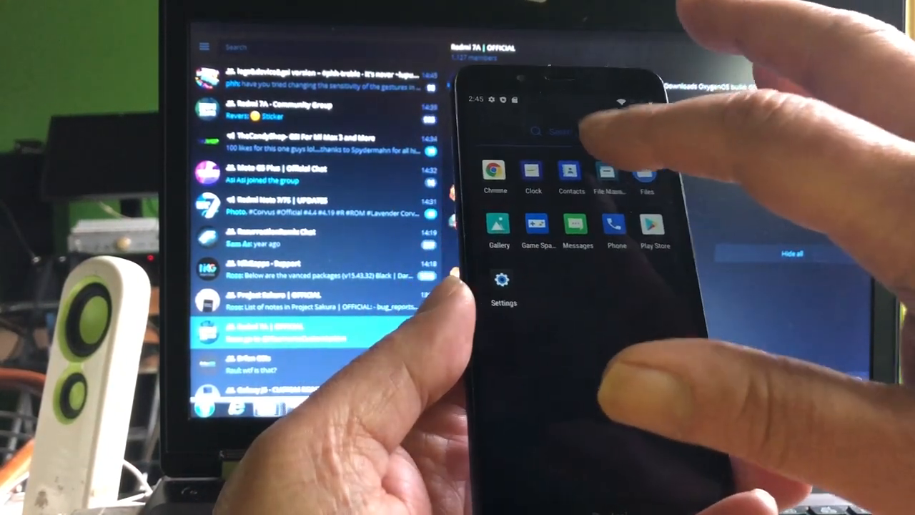
Get through Chrome's first-run setup, accepting the terms and skipping sync
{"action": "left_click", "coordinate": [495, 174]}
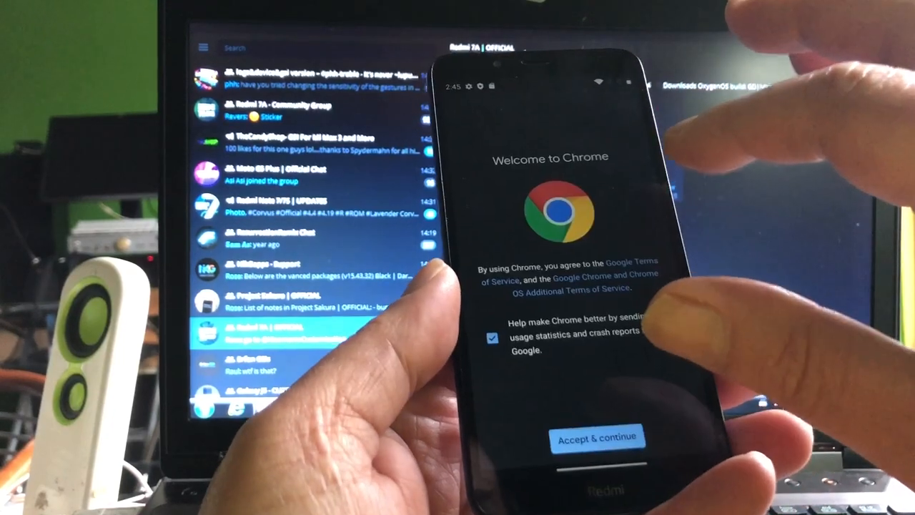
{"action": "left_click", "coordinate": [598, 437]}
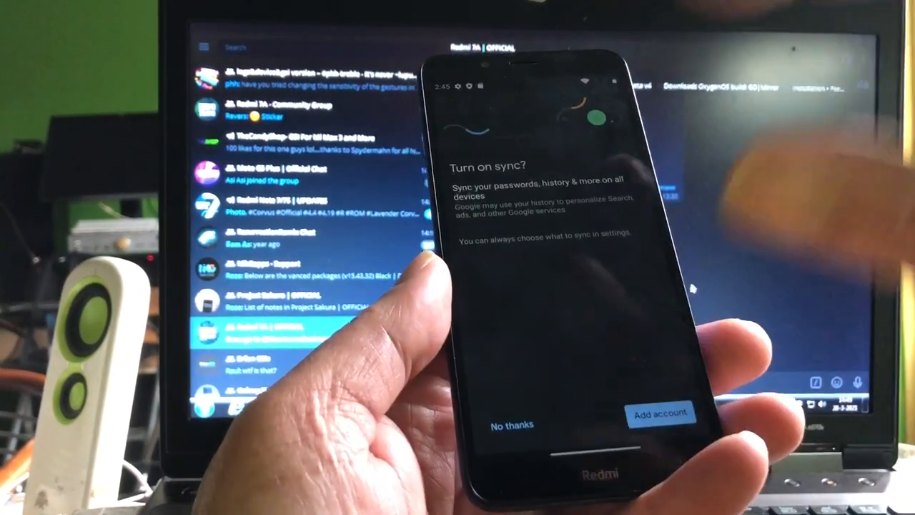
{"action": "left_click", "coordinate": [510, 424]}
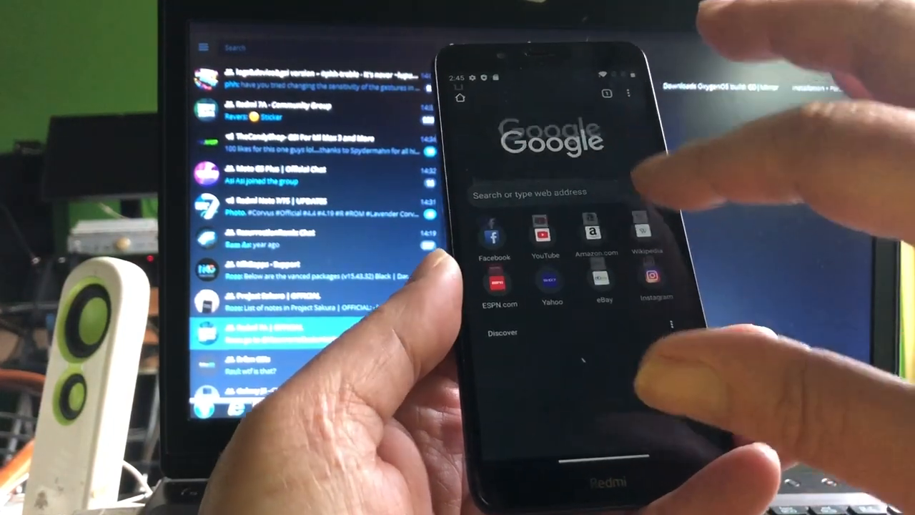
Search the web for 'open camera' and accept Google's consent and location notices
{"action": "left_click", "coordinate": [543, 191]}
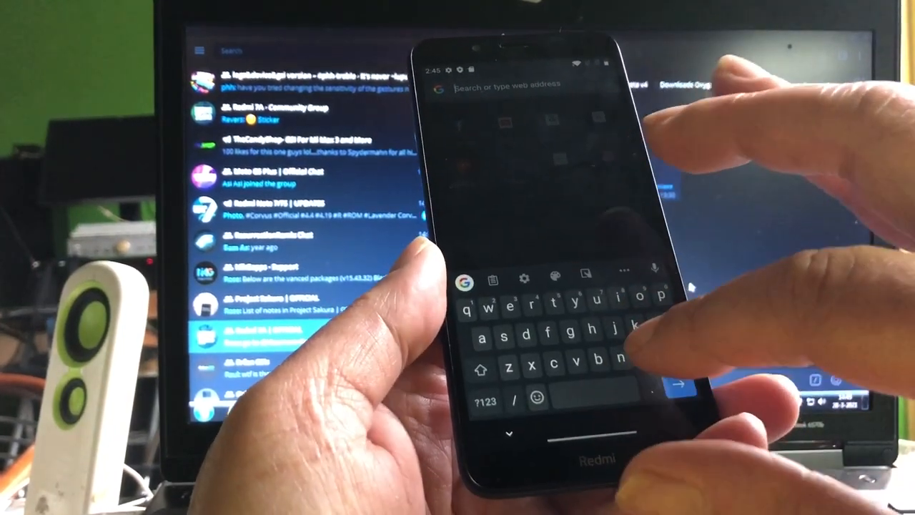
{"action": "type", "text": "open camera"}
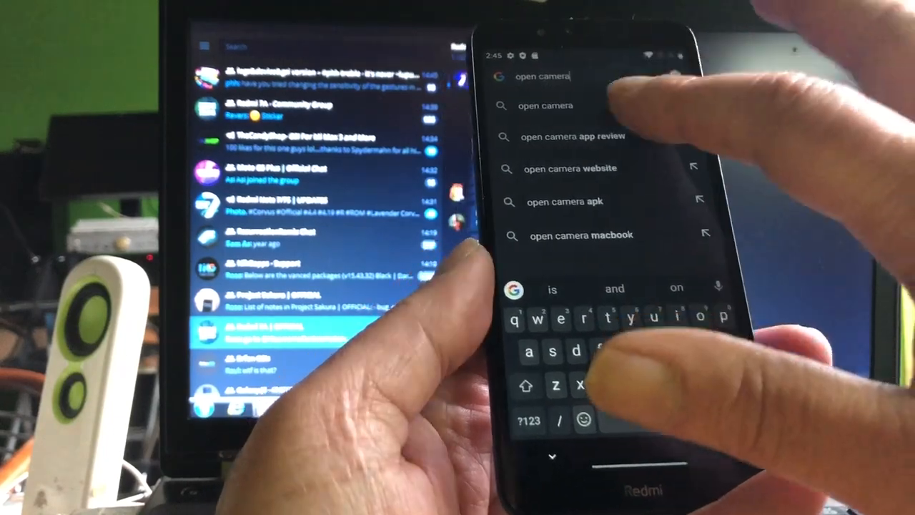
{"action": "left_click", "coordinate": [545, 106]}
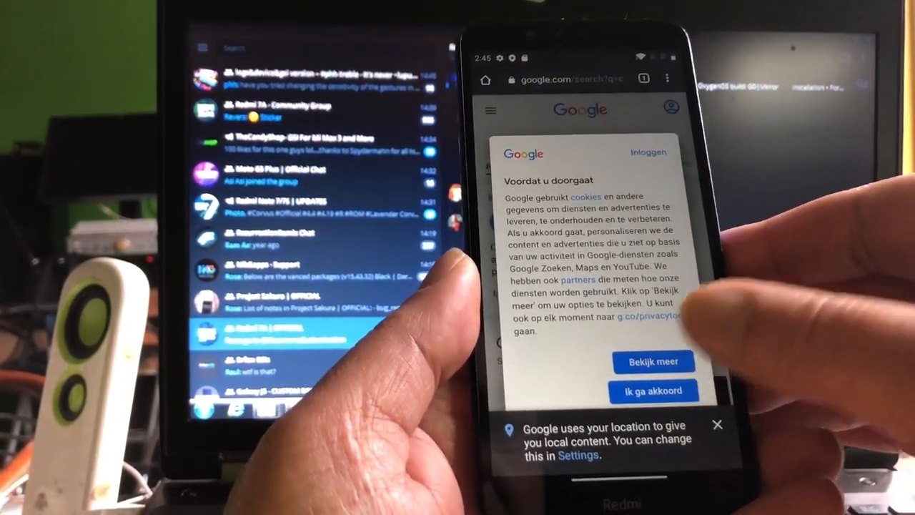
{"action": "left_click", "coordinate": [652, 360]}
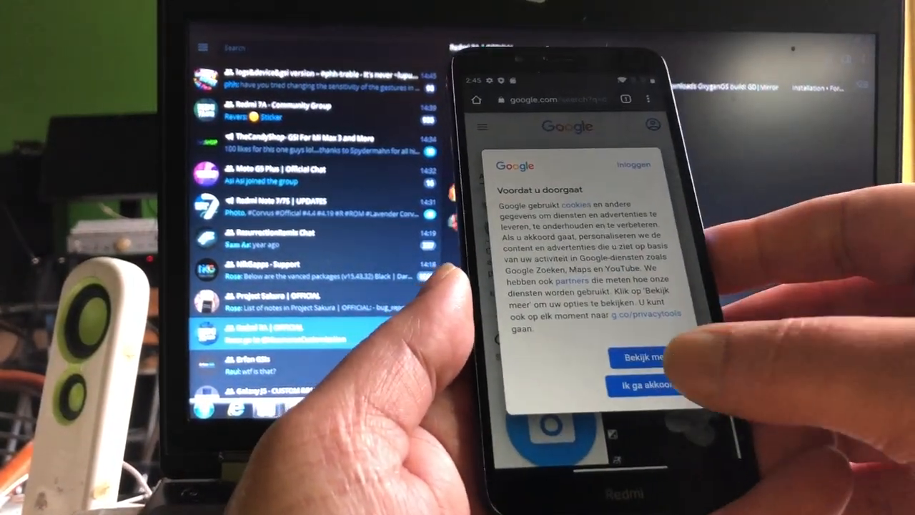
{"action": "left_click", "coordinate": [640, 384]}
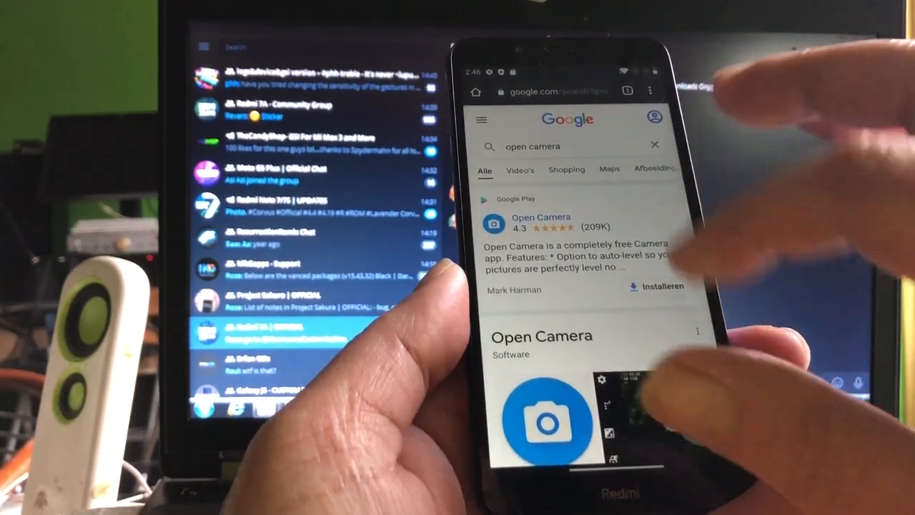
Go to the APKPure Open Camera result and download its APK
{"action": "scroll", "scroll_direction": "down", "scroll_amount": 3}
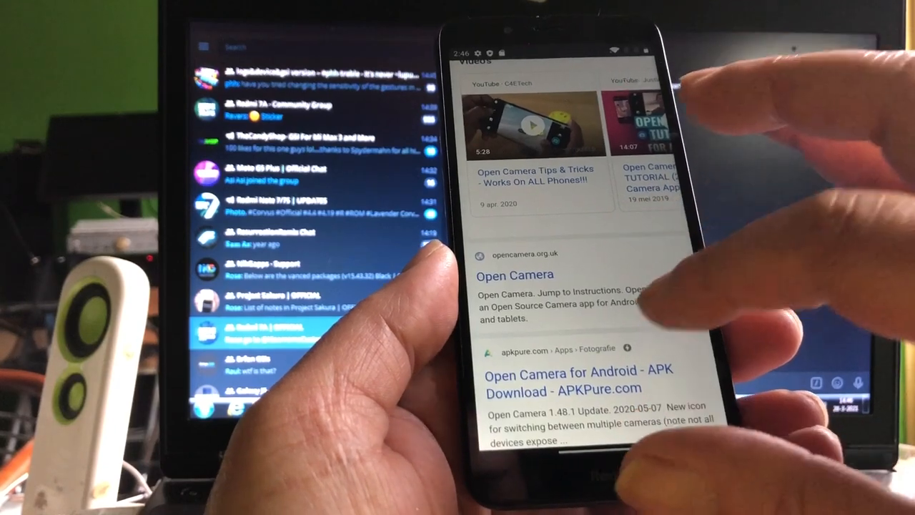
{"action": "scroll", "scroll_direction": "down", "scroll_amount": 3}
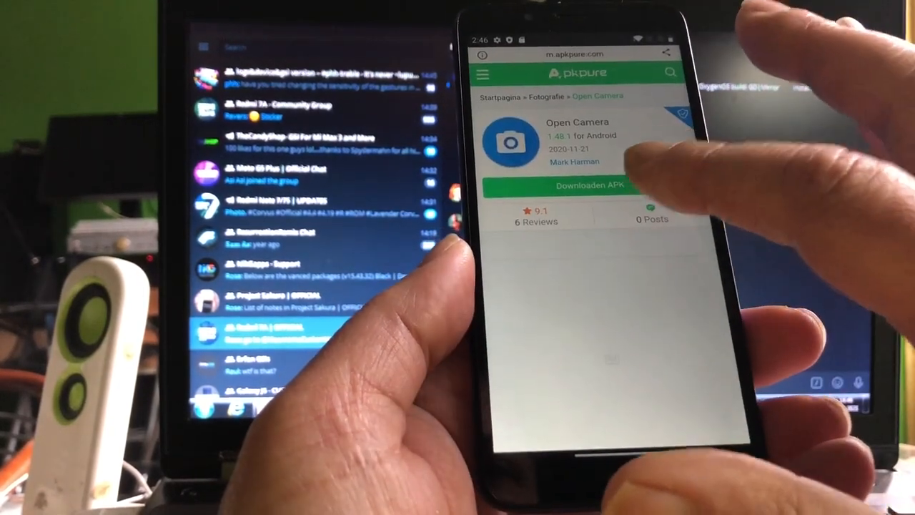
{"action": "left_click", "coordinate": [588, 186]}
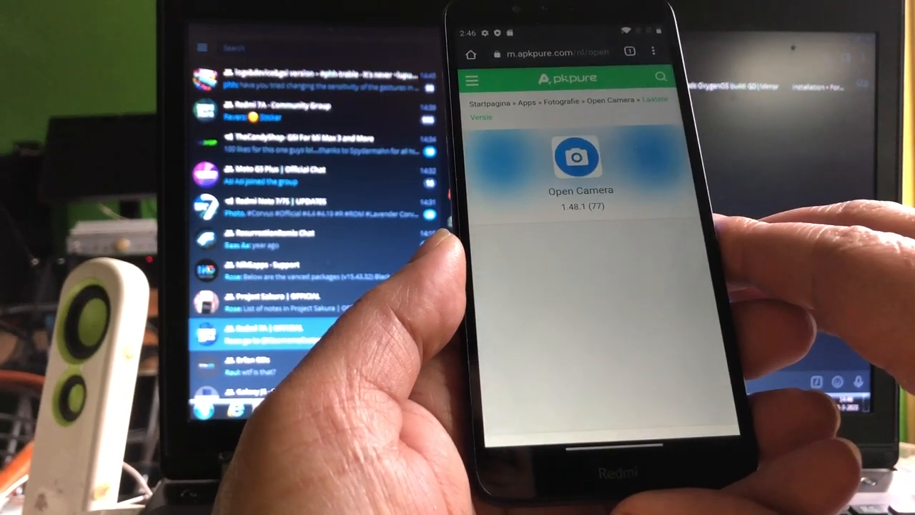
{"action": "scroll", "scroll_direction": "down", "scroll_amount": 3}
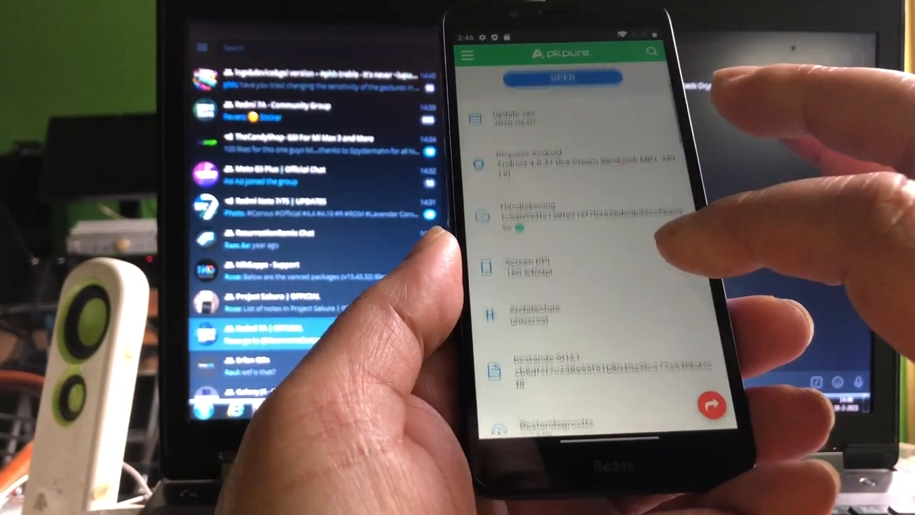
{"action": "scroll", "scroll_direction": "down", "scroll_amount": 3}
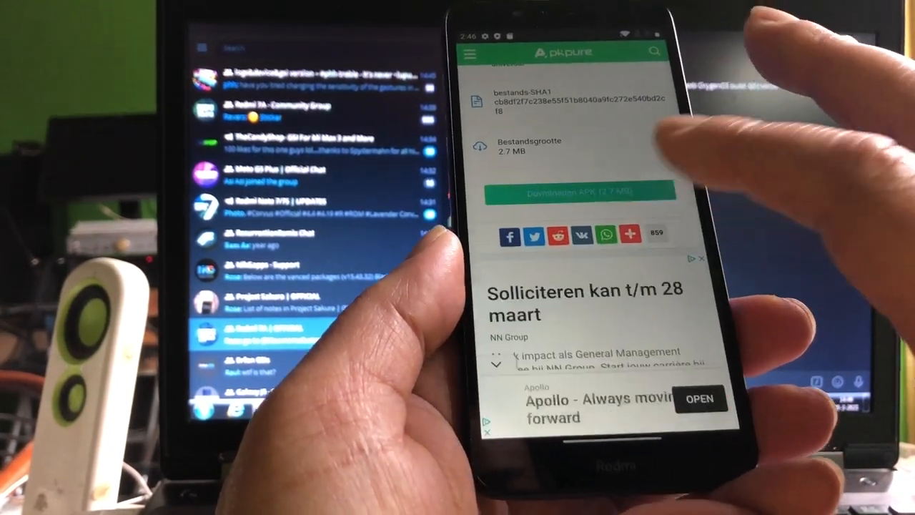
{"action": "left_click", "coordinate": [579, 193]}
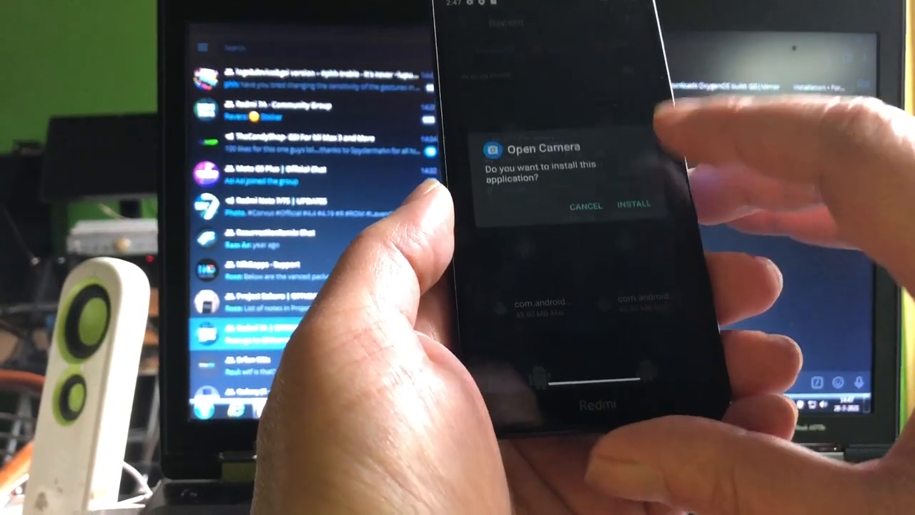
Install the downloaded Open Camera APK and launch the app
{"action": "left_click", "coordinate": [634, 203]}
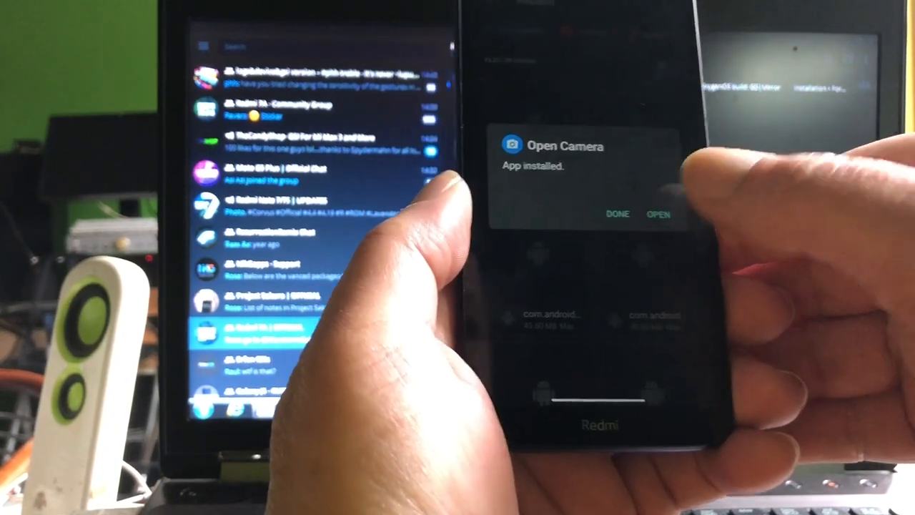
{"action": "left_click", "coordinate": [658, 214]}
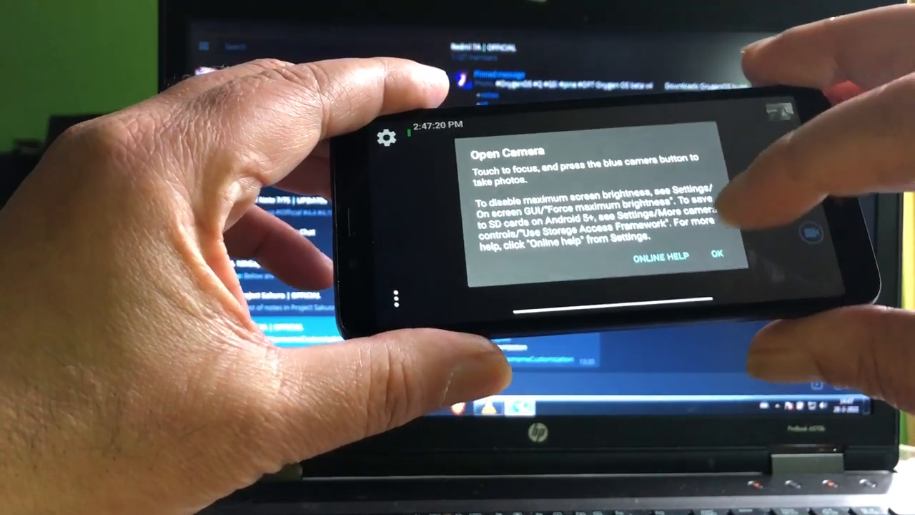
Dismiss Open Camera's welcome notice and test capturing from the live preview
{"action": "left_click", "coordinate": [720, 257]}
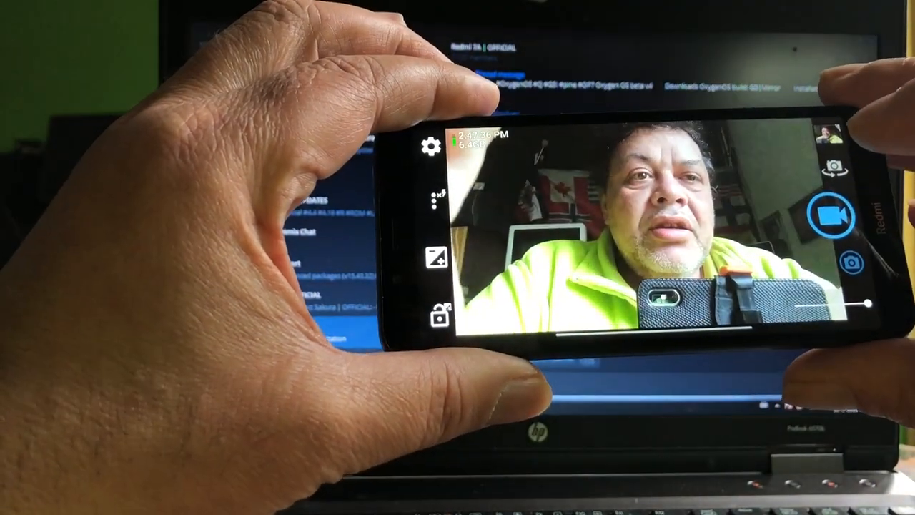
{"action": "left_click", "coordinate": [838, 217]}
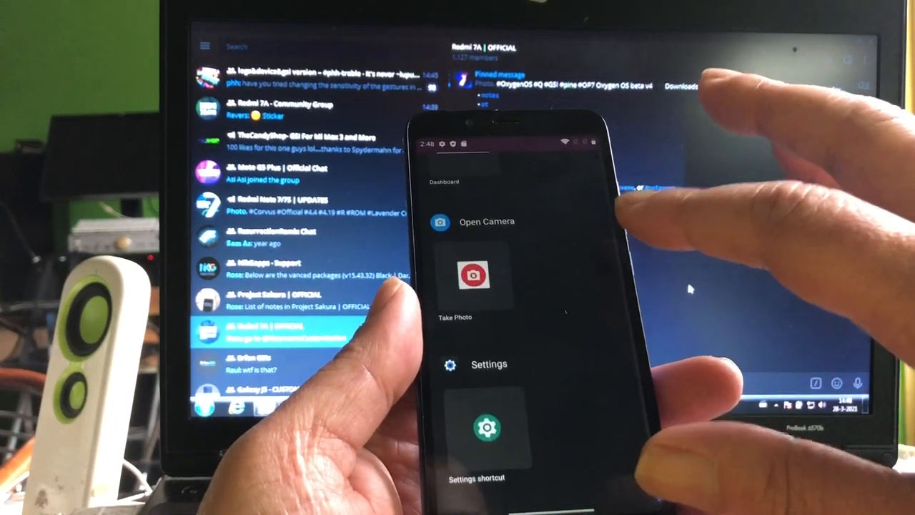
Scroll the widgets list to the Open Camera Take Photo shortcut
{"action": "scroll", "scroll_direction": "down", "scroll_amount": 3}
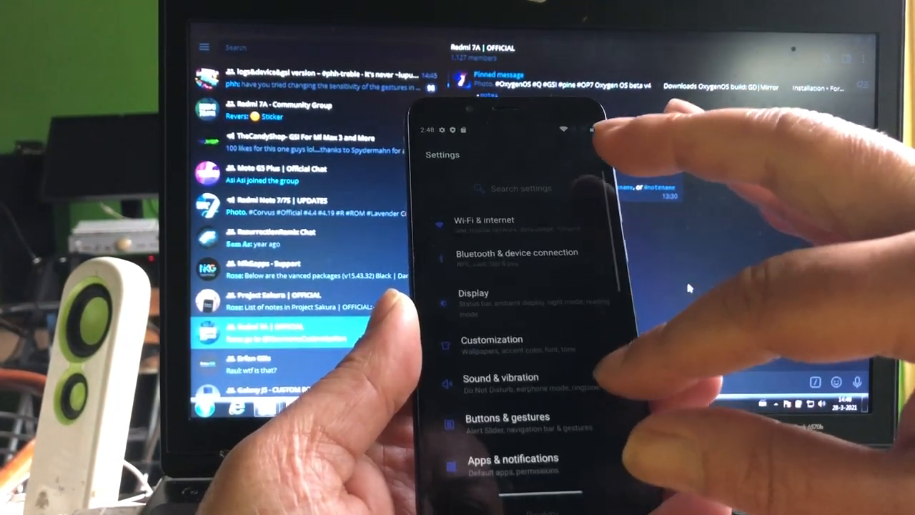
Reach Face Unlock setup under Security & lock screen in Settings
{"action": "scroll", "scroll_direction": "down", "scroll_amount": 3}
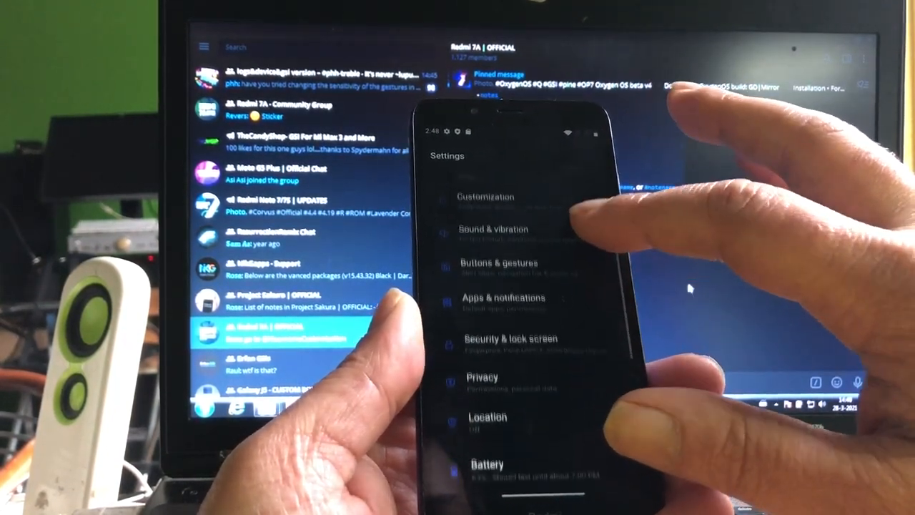
{"action": "scroll", "scroll_direction": "down", "scroll_amount": 3}
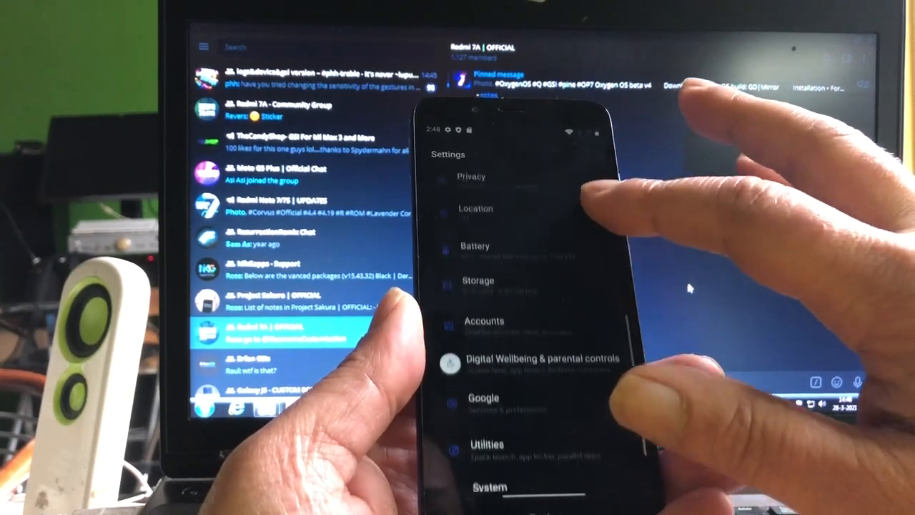
{"action": "scroll", "scroll_direction": "down", "scroll_amount": 3}
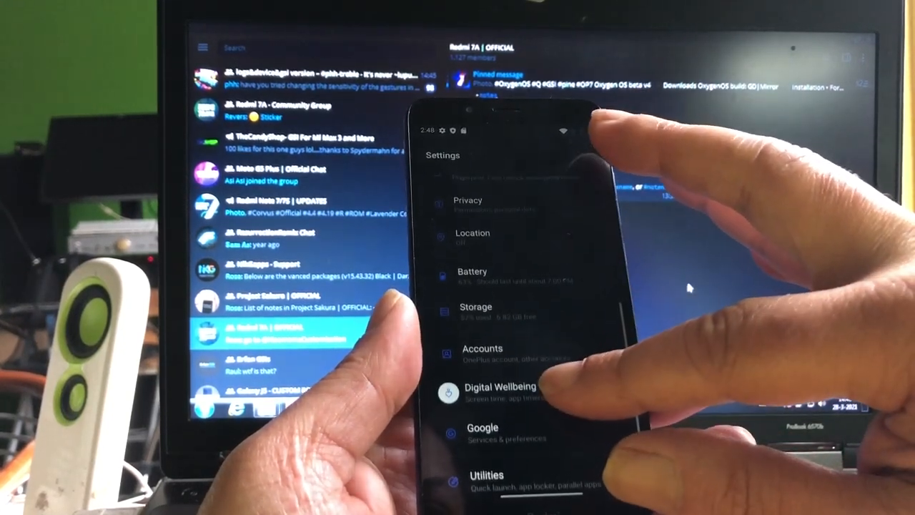
{"action": "scroll", "scroll_direction": "down", "scroll_amount": 3}
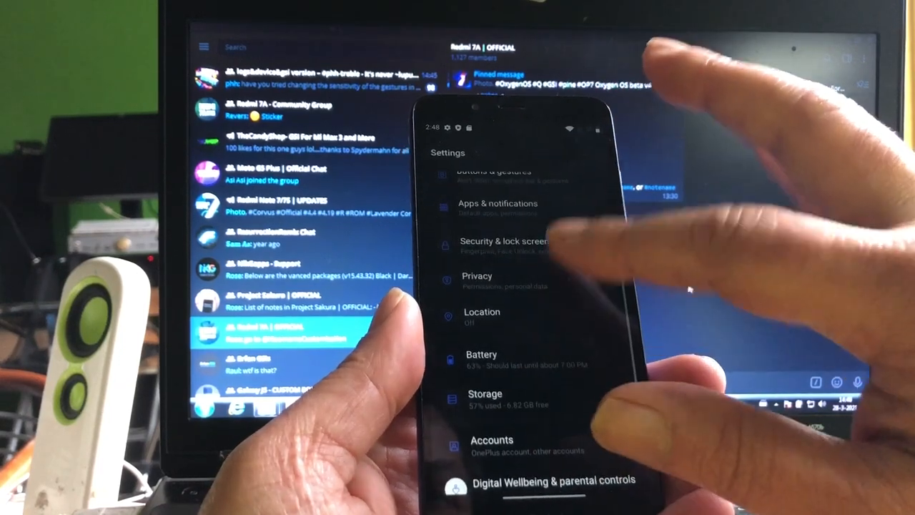
{"action": "left_click", "coordinate": [506, 240]}
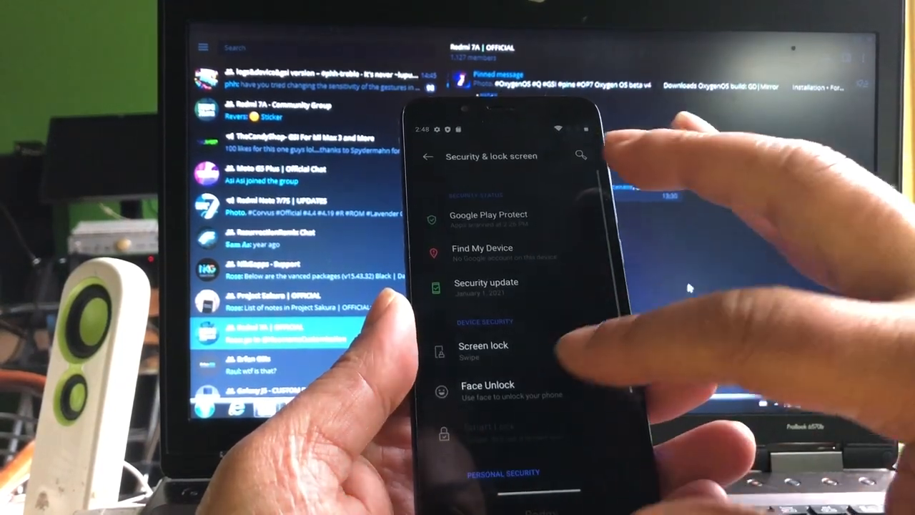
{"action": "left_click", "coordinate": [488, 389]}
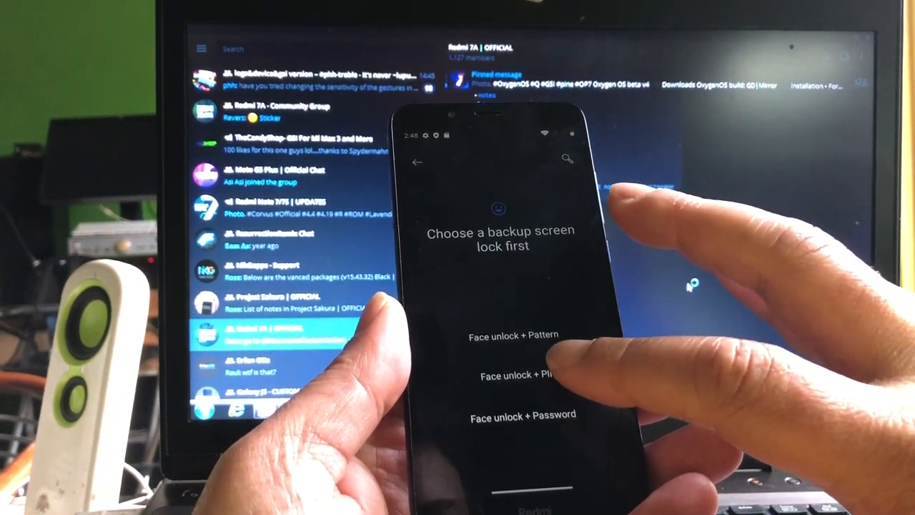
Choose Face unlock + PIN and confirm the entered backup PIN
{"action": "left_click", "coordinate": [512, 334]}
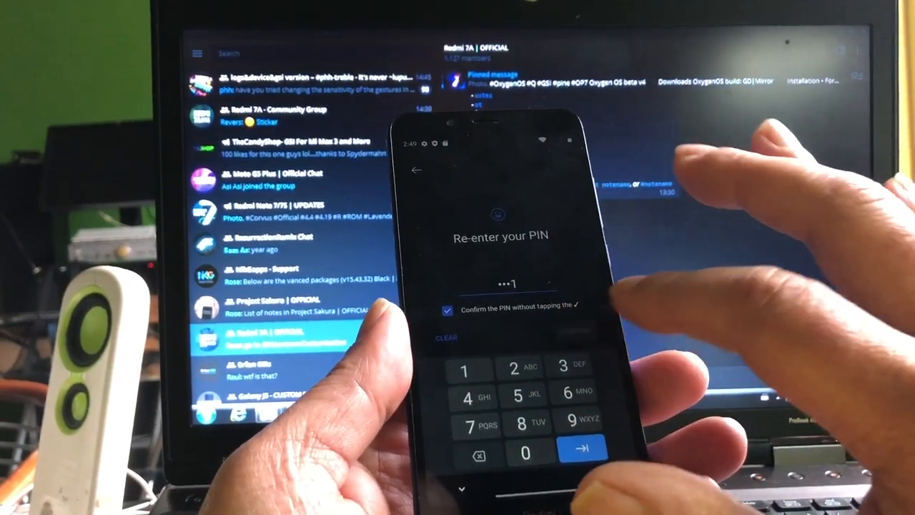
{"action": "left_click", "coordinate": [581, 452]}
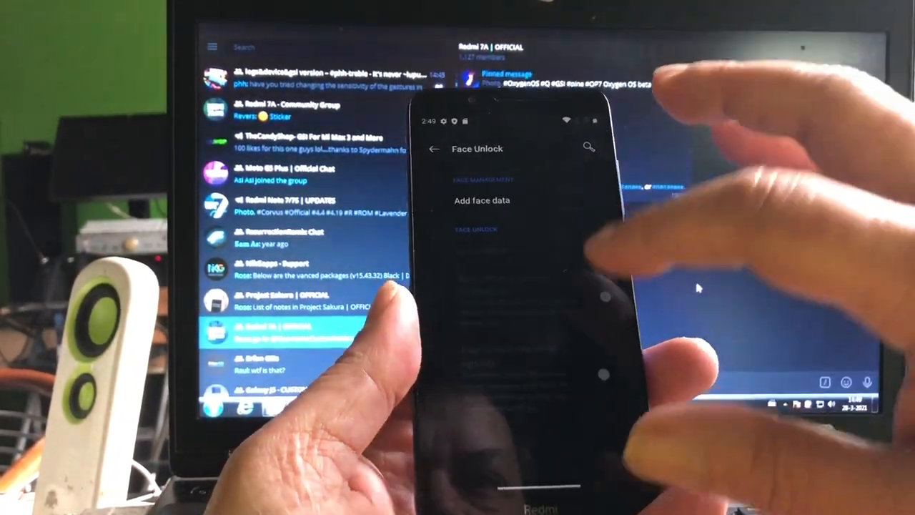
Add face data, allowing camera access and completing the face scan enrollment
{"action": "left_click", "coordinate": [482, 200]}
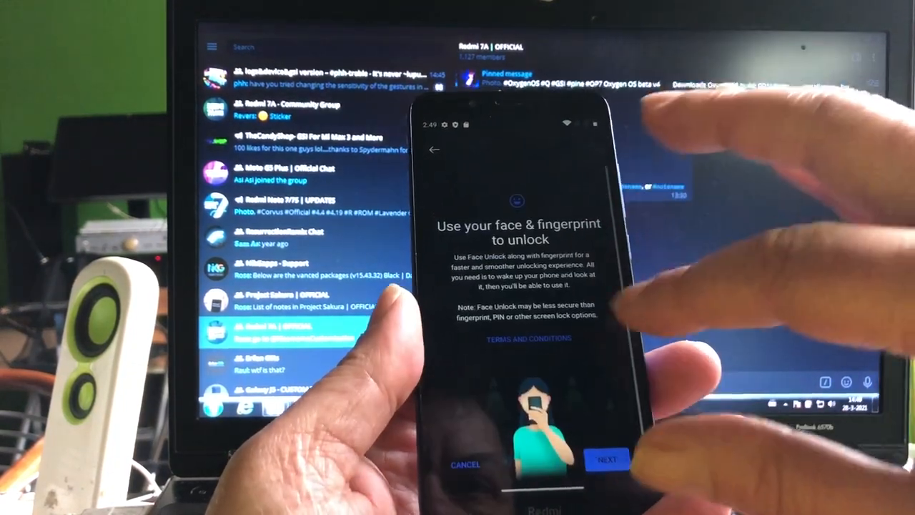
{"action": "left_click", "coordinate": [606, 457]}
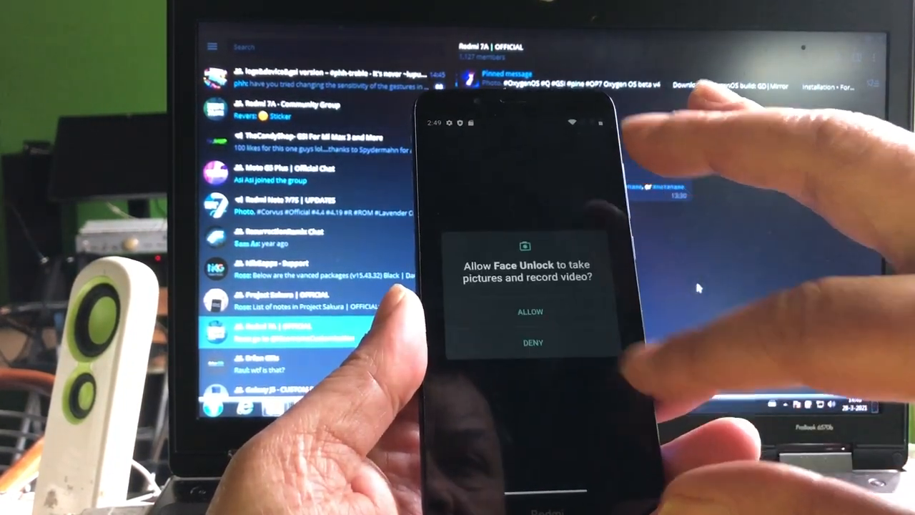
{"action": "left_click", "coordinate": [530, 311]}
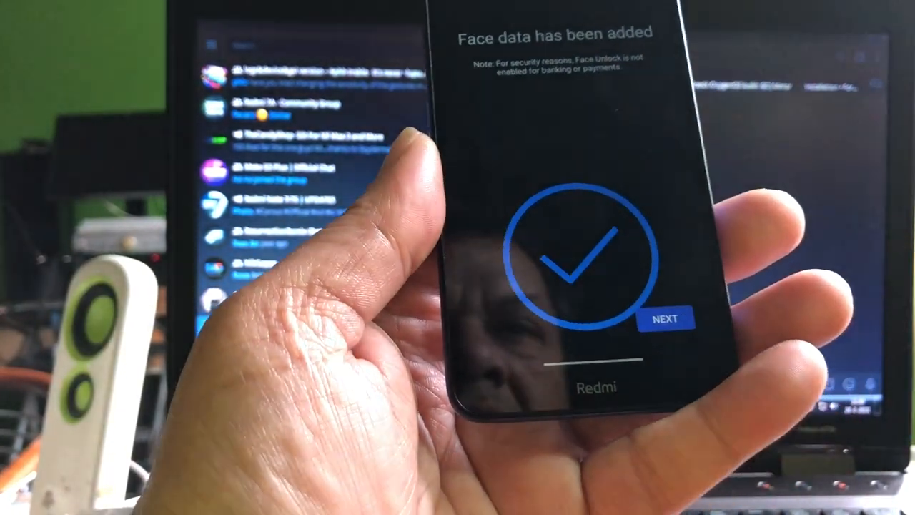
{"action": "left_click", "coordinate": [666, 317]}
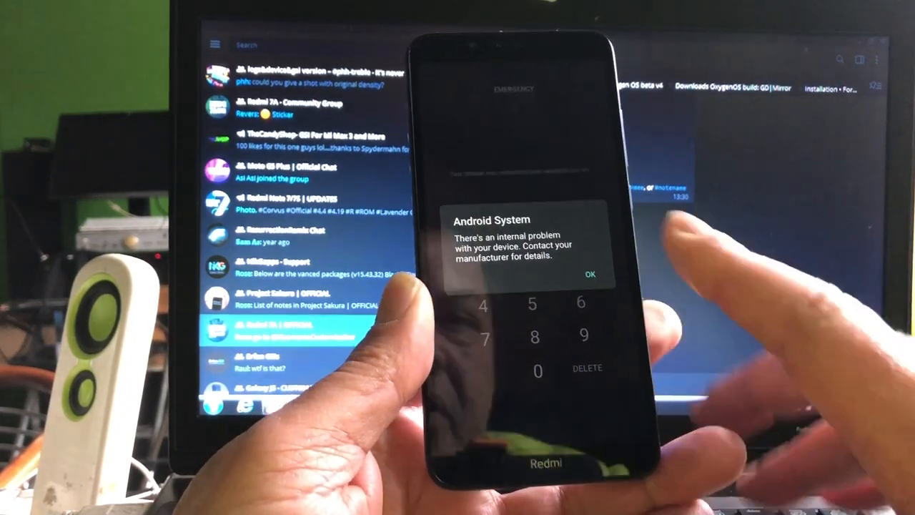
Acknowledge the 'internal problem with your device' warning with OK
{"action": "left_click", "coordinate": [589, 274]}
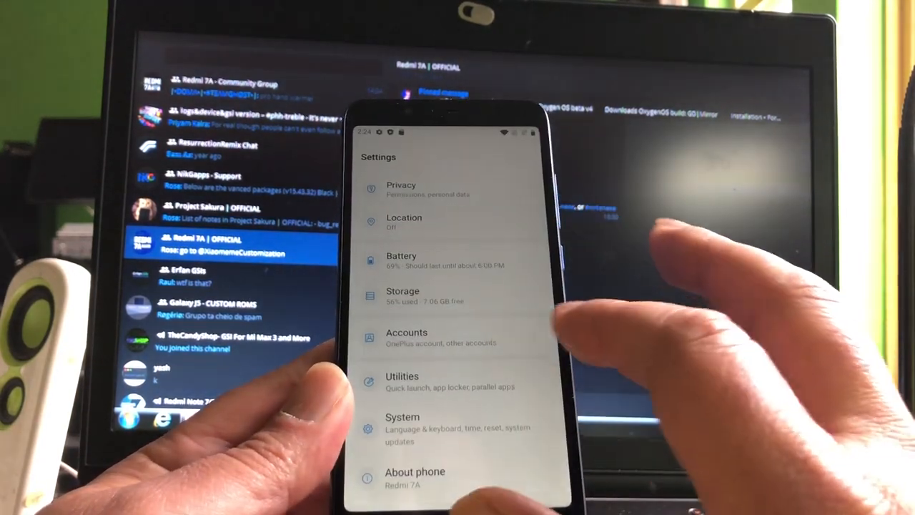
Scroll down the Settings list to reveal Privacy, Battery, System and About phone
{"action": "scroll", "scroll_direction": "down", "scroll_amount": 3}
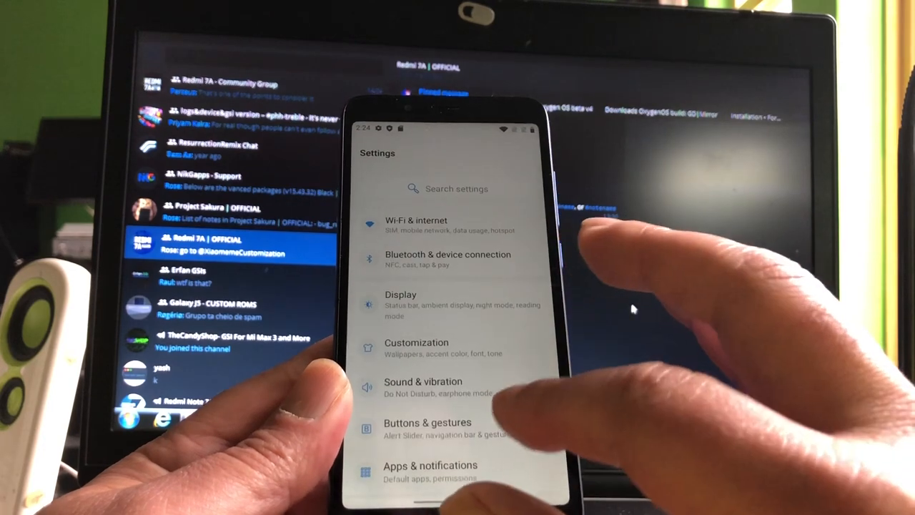
{"action": "scroll", "scroll_direction": "down", "scroll_amount": 3}
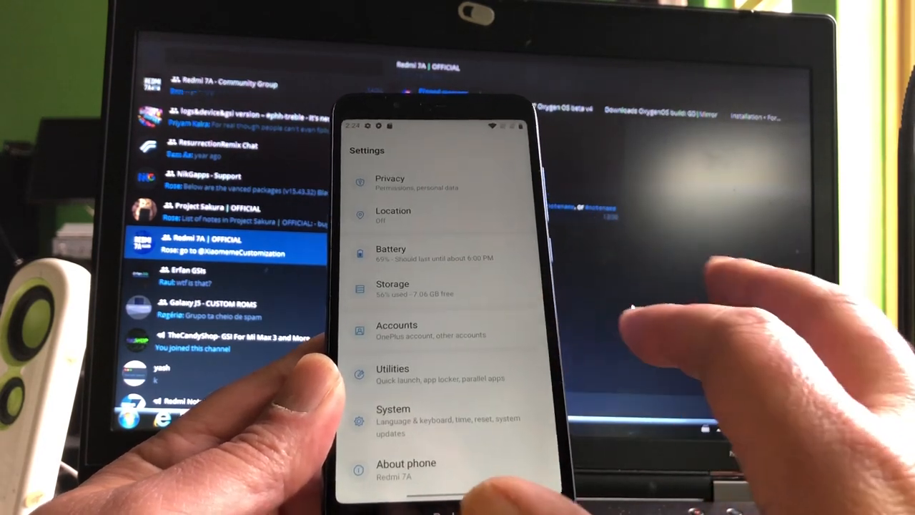